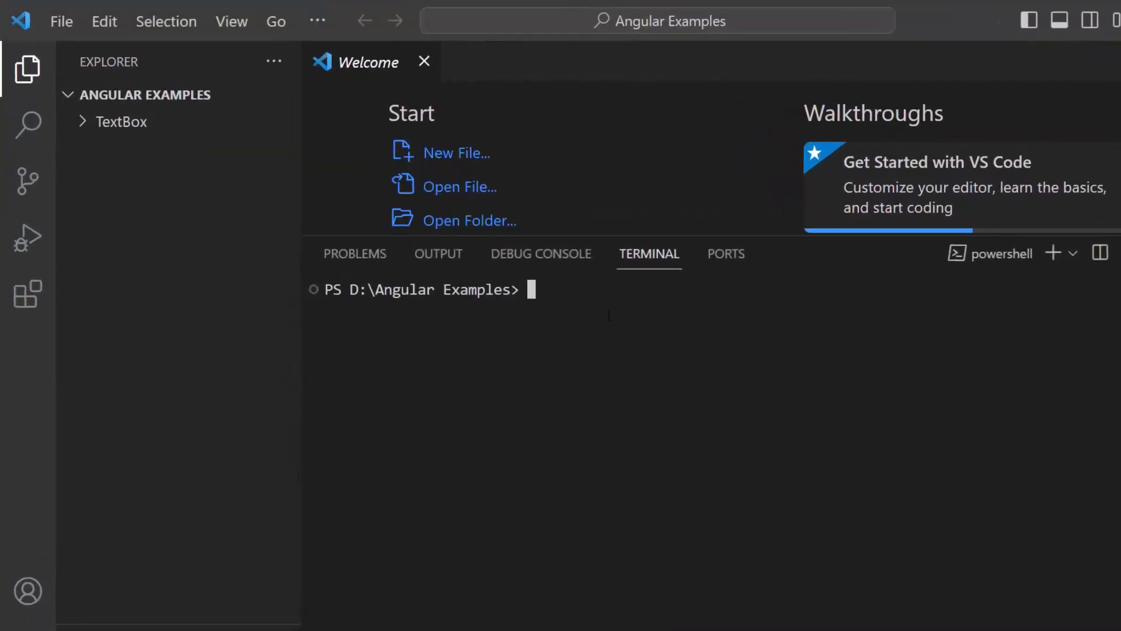
type("npm install -g @an")
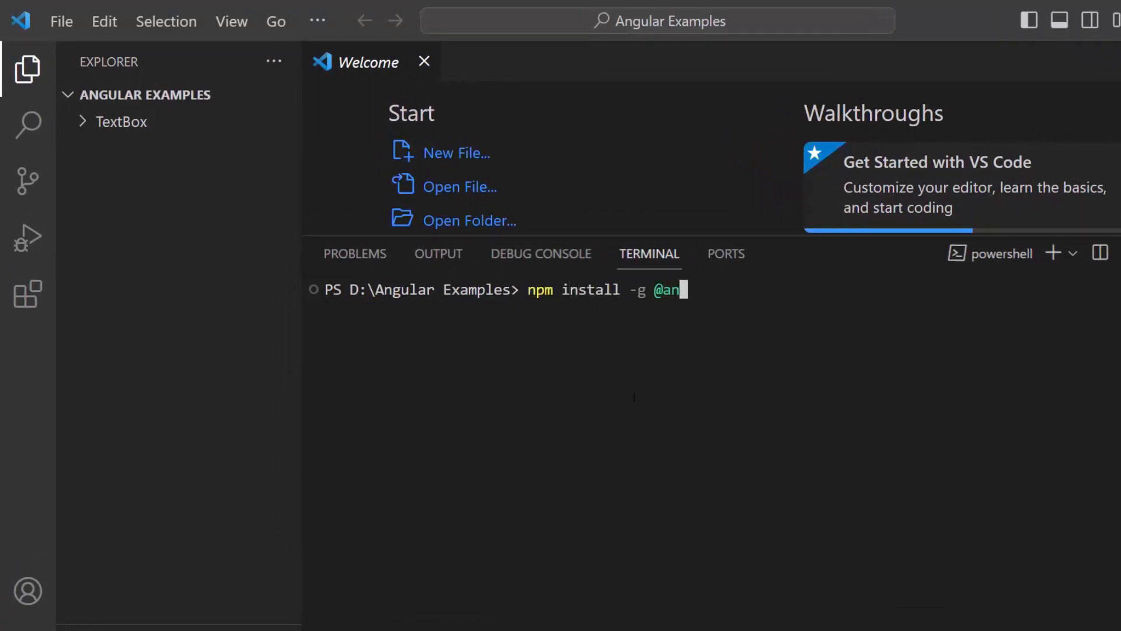
type("gular/cli")
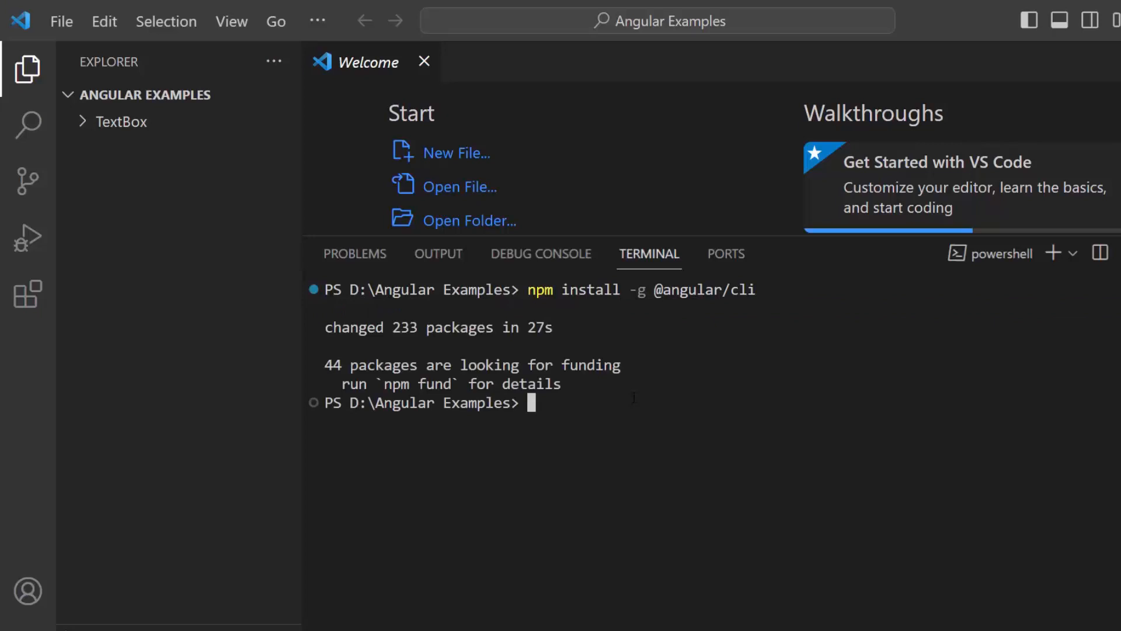
Step: Run ng new myangularapp with defaults, then begin changing into the myangularapp folder
type("ng n")
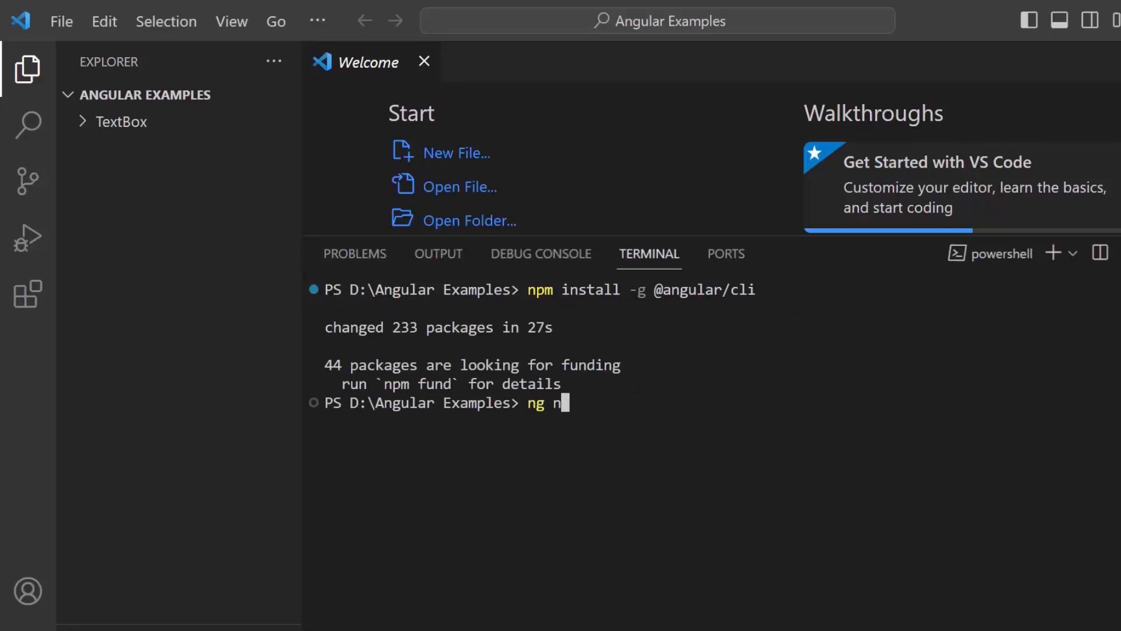
type("ew")
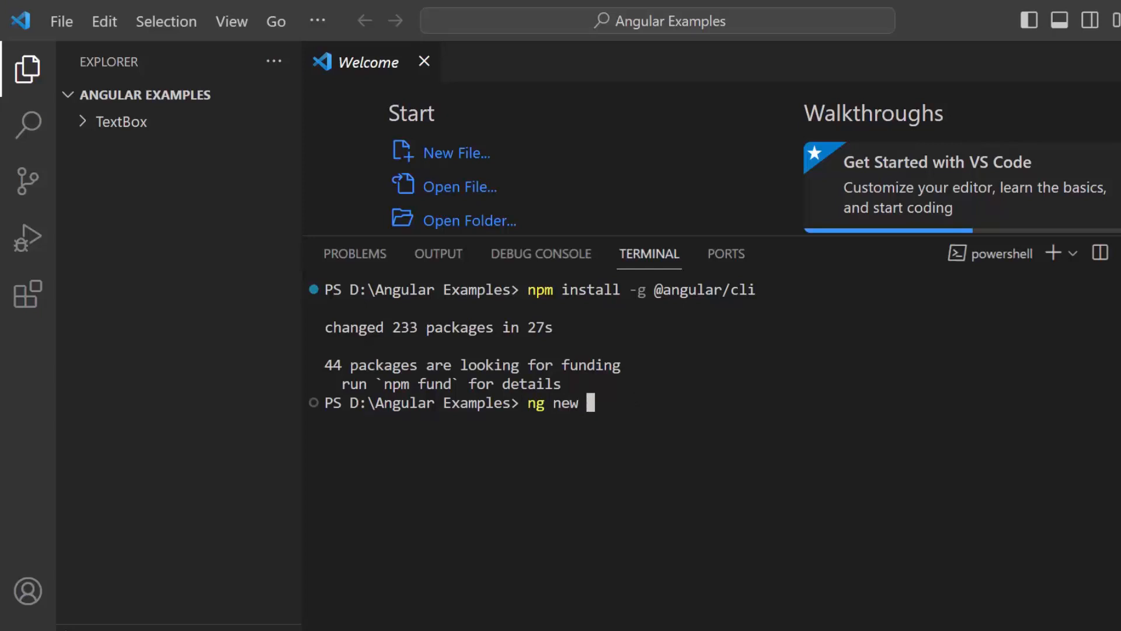
type("myangularapp")
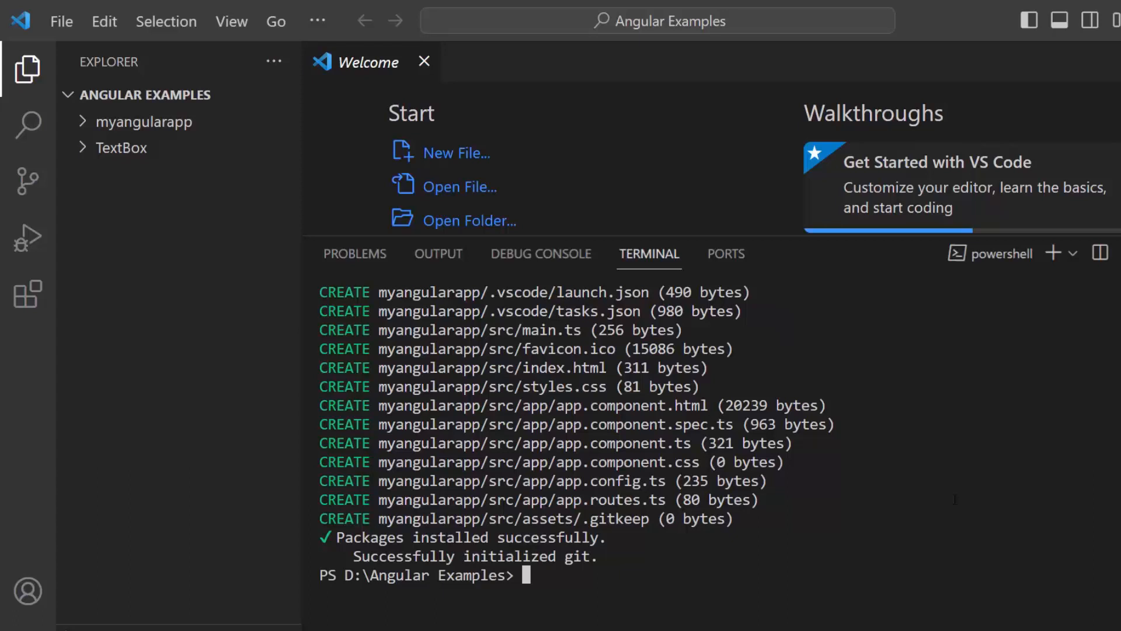
type("cd myangularapp")
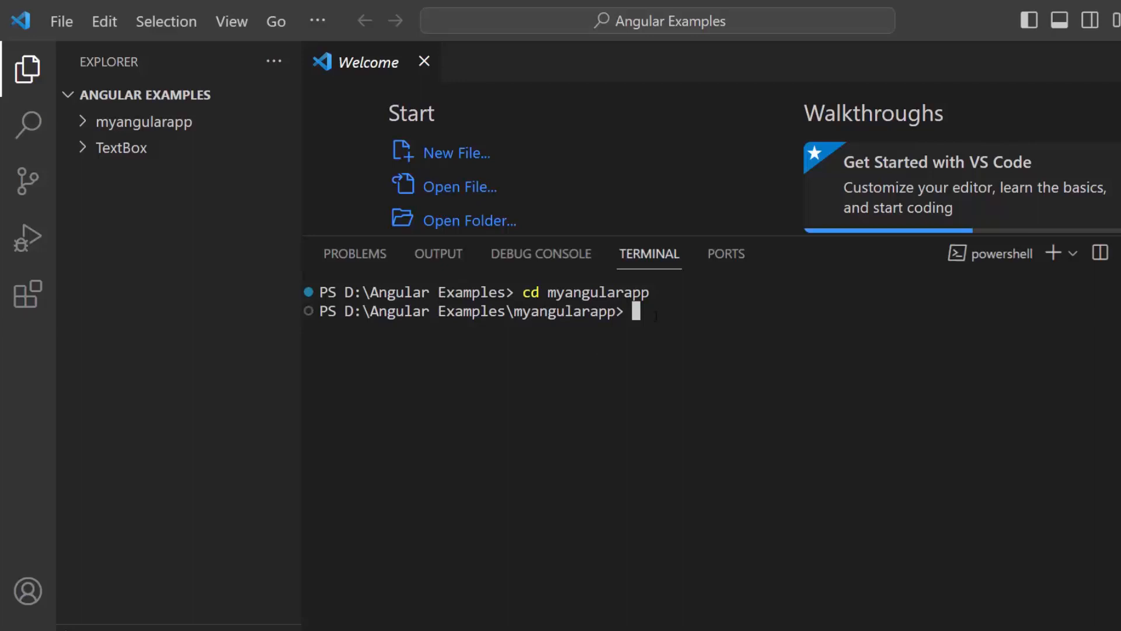
type("npm")
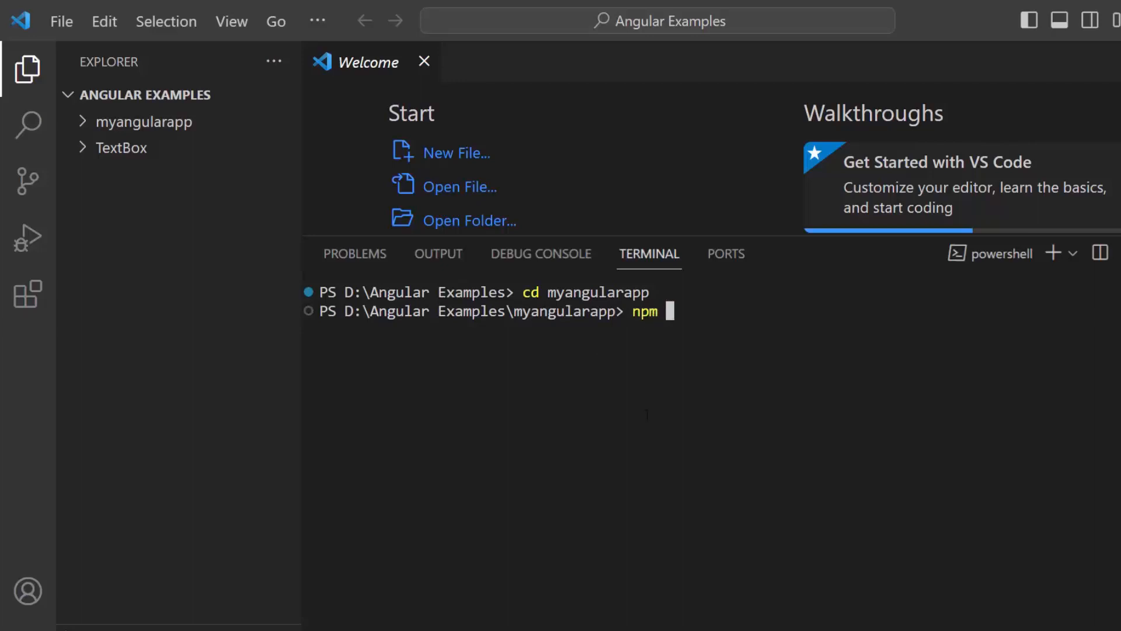
type("install @sync")
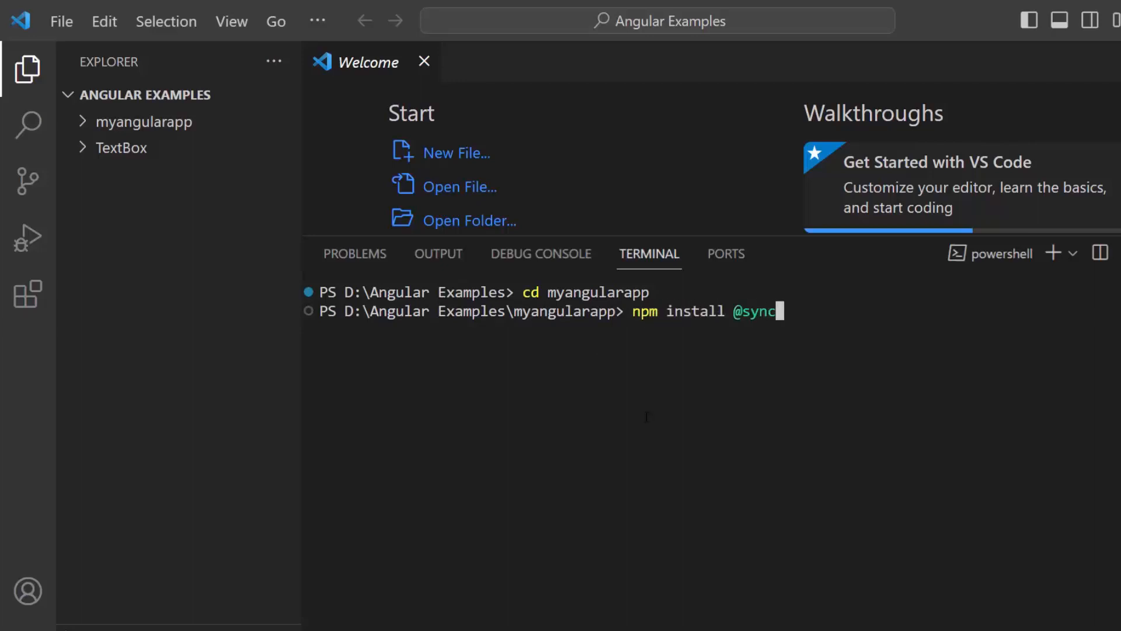
type("fusion/ej")
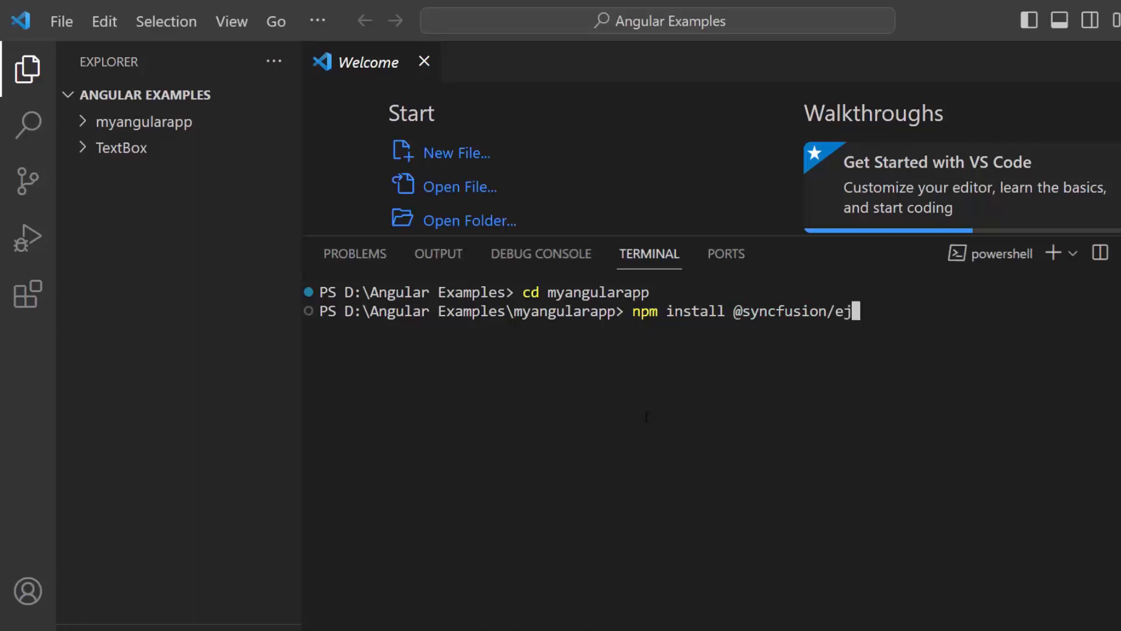
type("2-angular-")
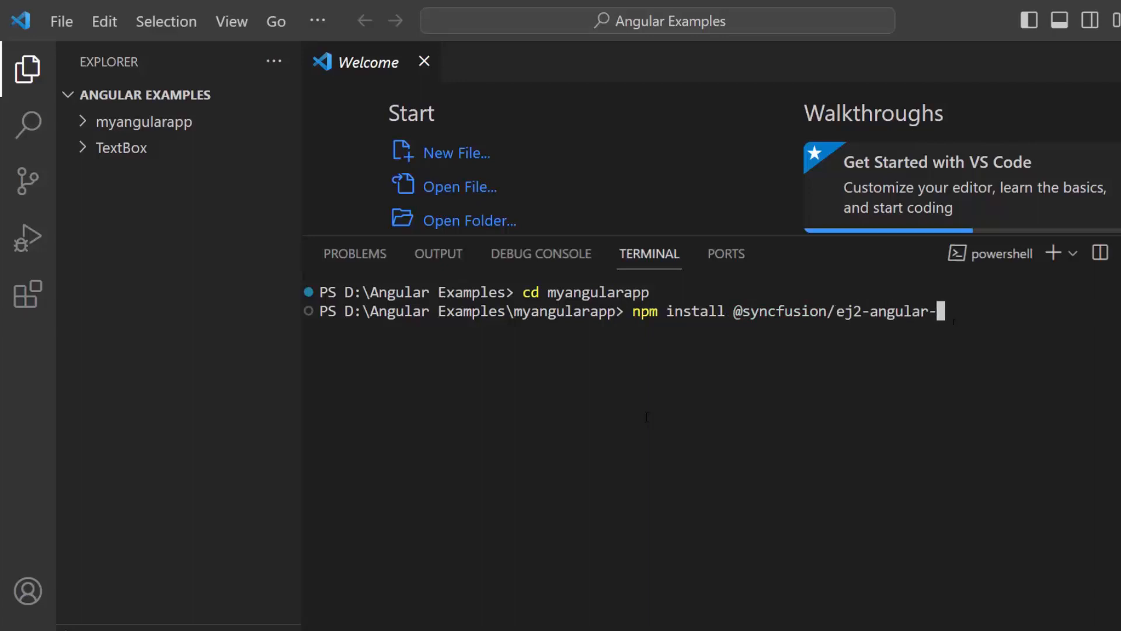
type("navigations --save")
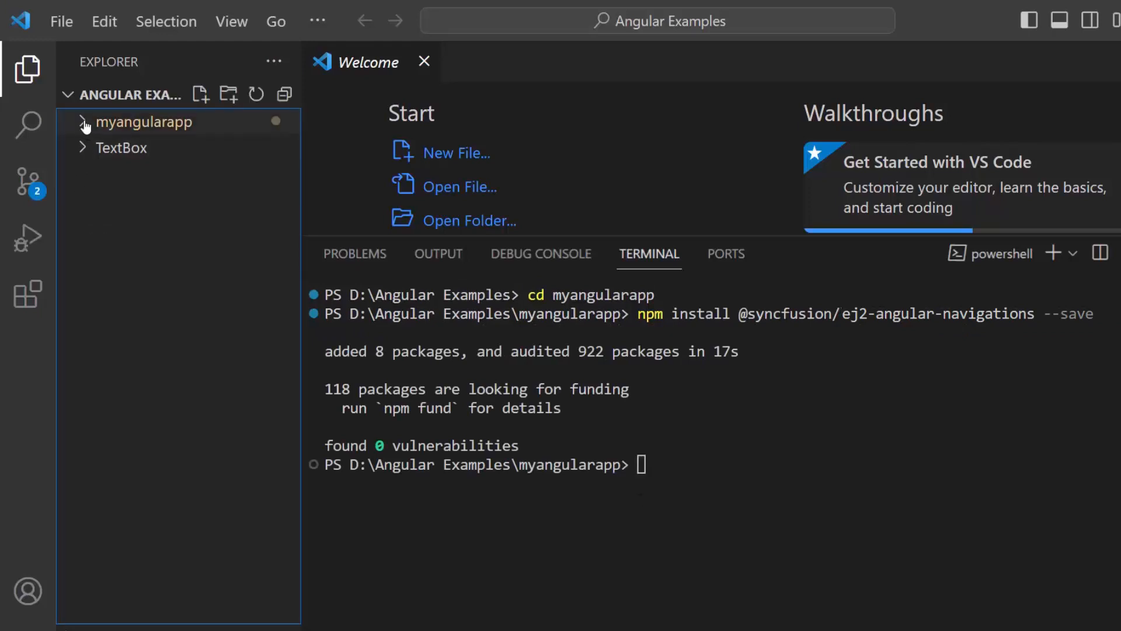
Step: Locate and open main.ts under myangularapp > src in the Explorer
left_click(143, 121)
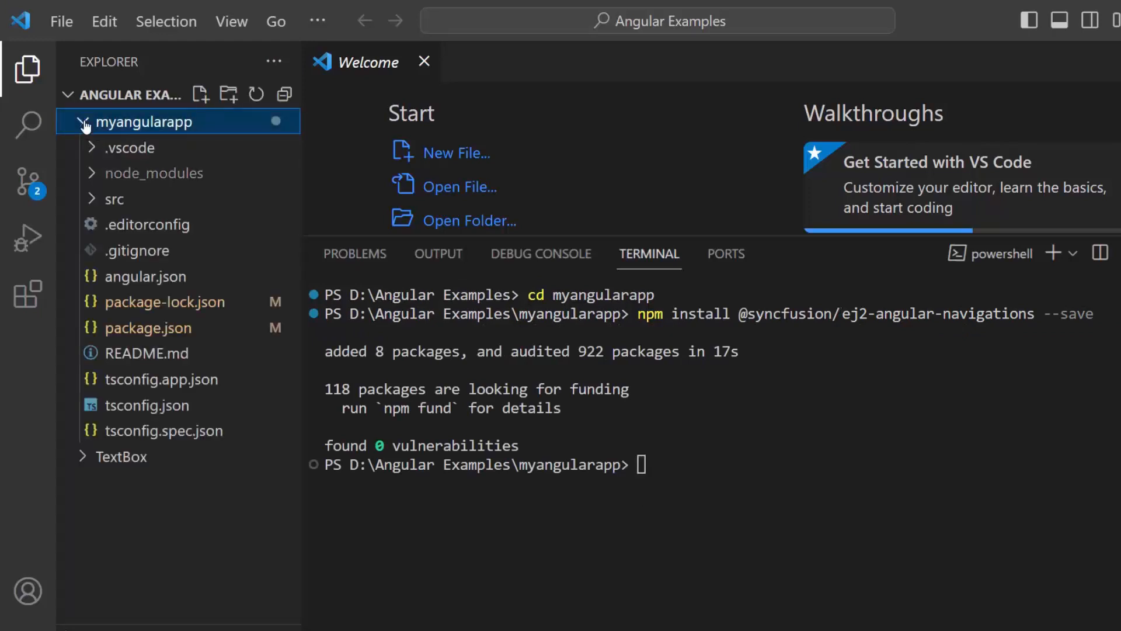
left_click(113, 198)
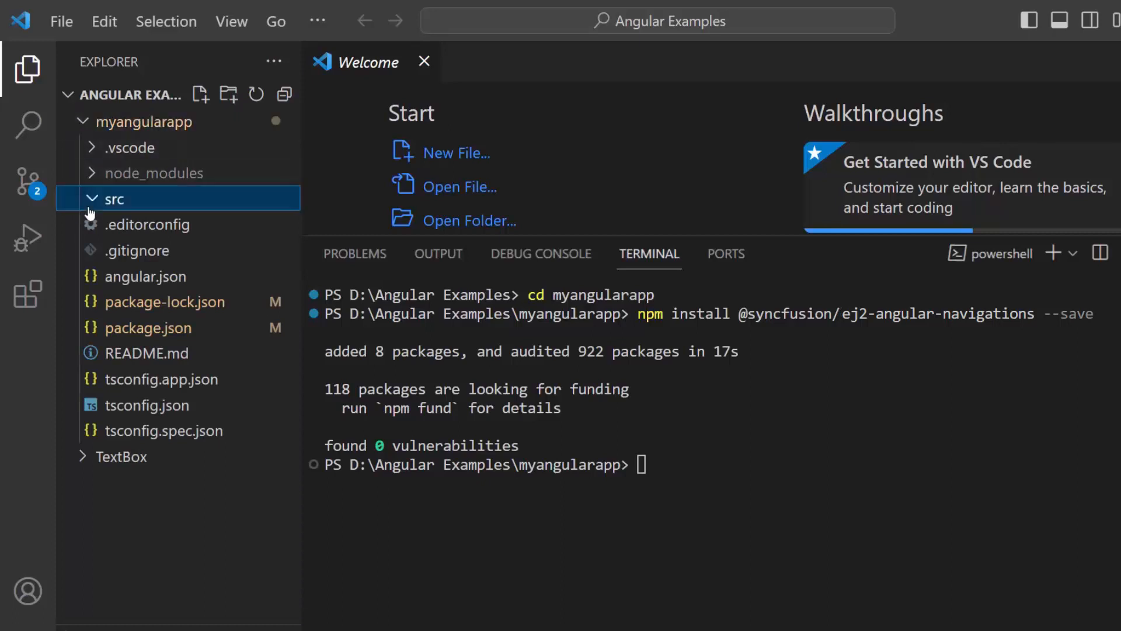
left_click(113, 199)
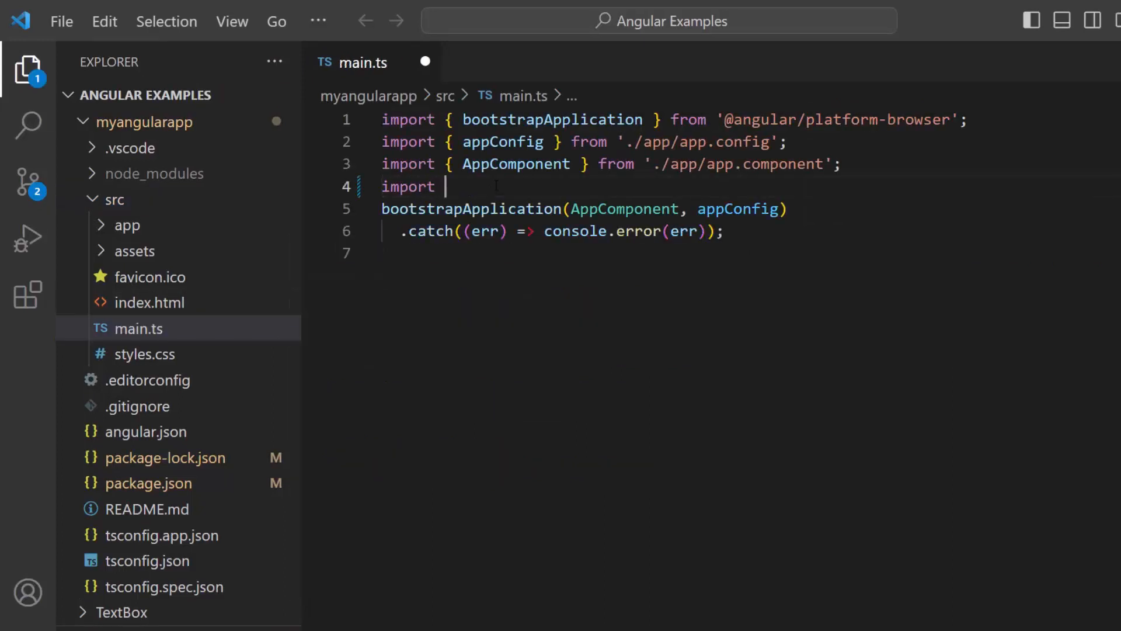
Step: Import registerLicense and call registerLicense('Your License Key') before bootstrapping
type("{ registerLicense } from '@syncfusion/ej2-base';")
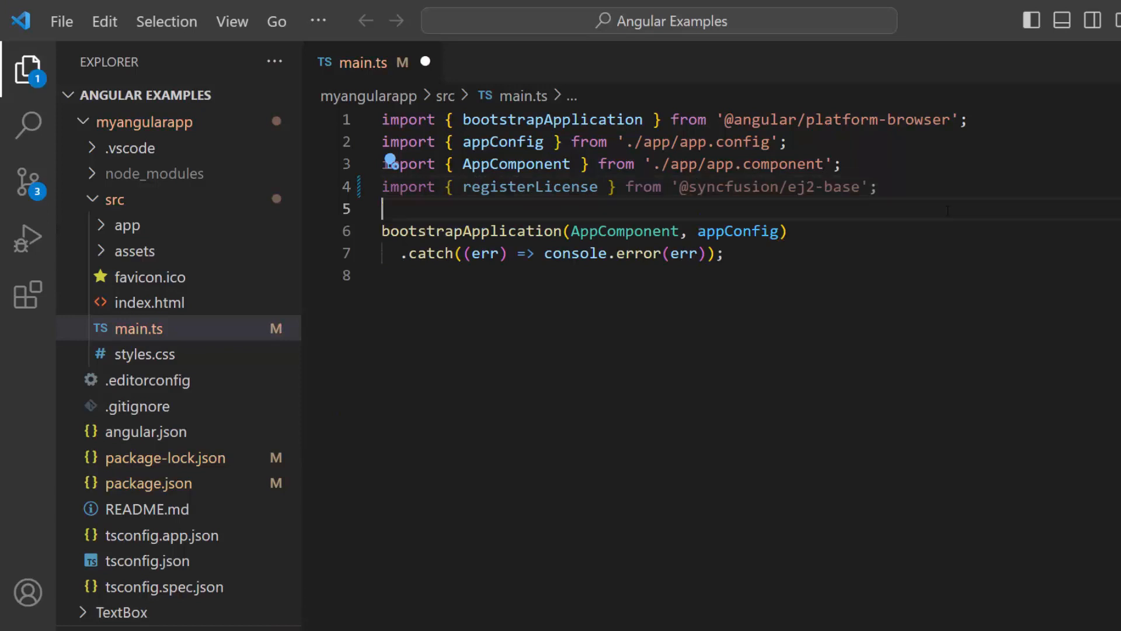
type("registerLicens")
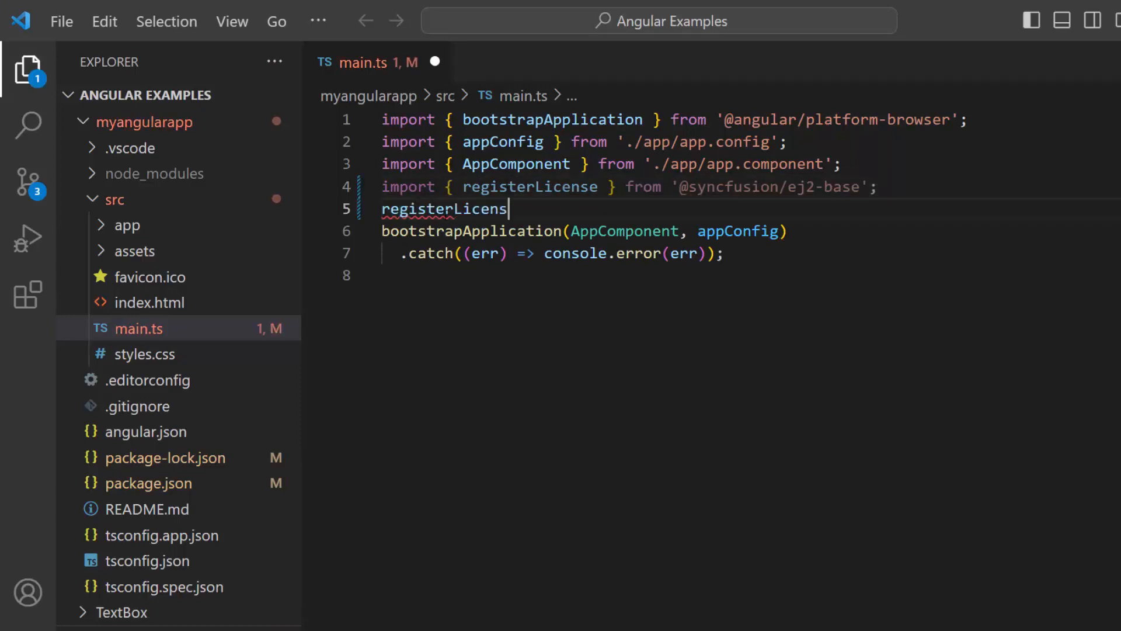
type("e('Your Licens'")
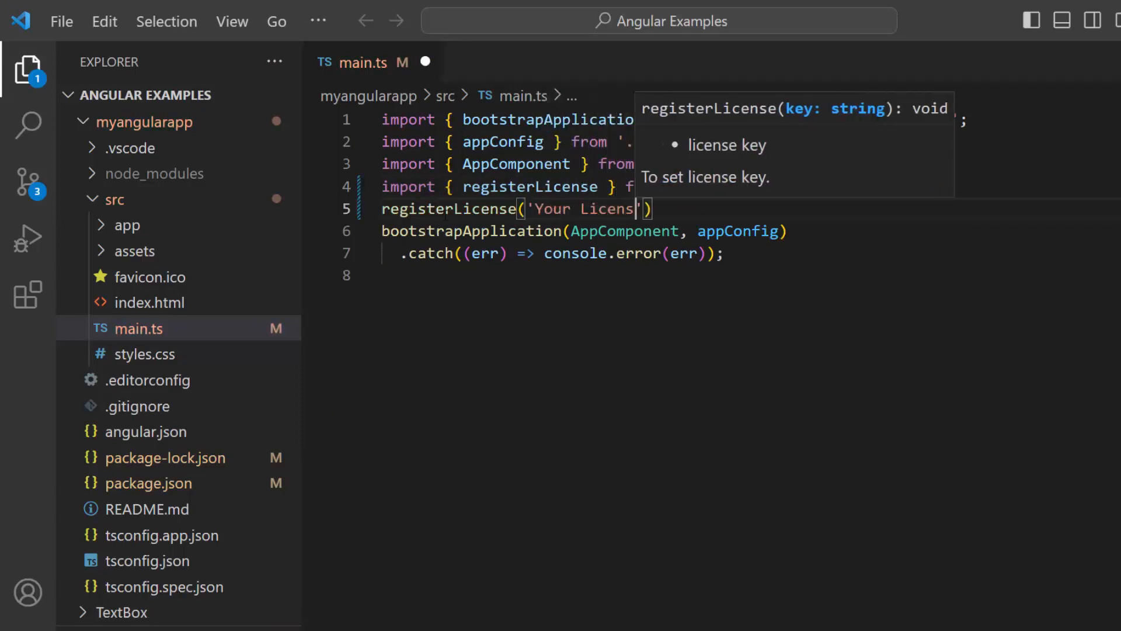
type("Key")
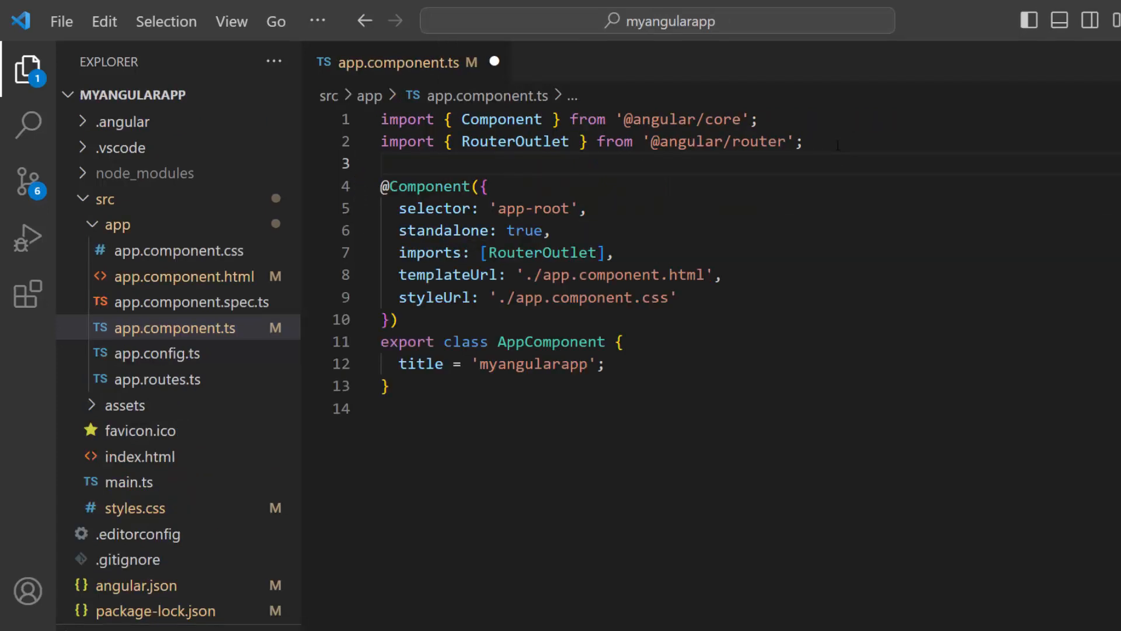
Step: Import StepperModule and StepperAllModule and add both to the component's imports array
type("import")
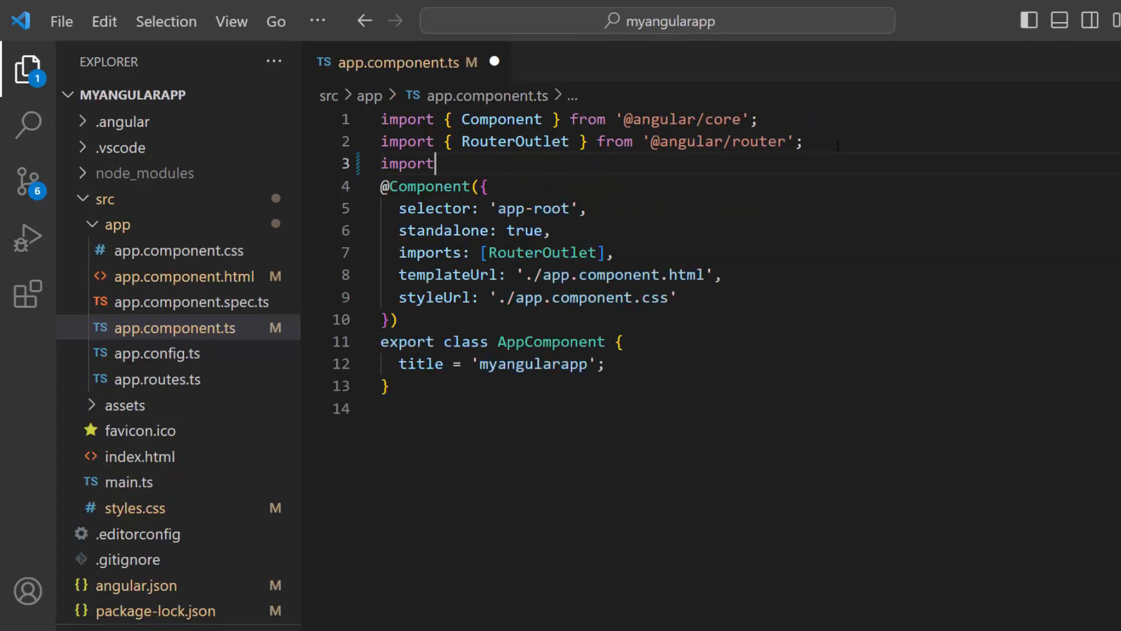
type("{ StepperModule, StepperA")
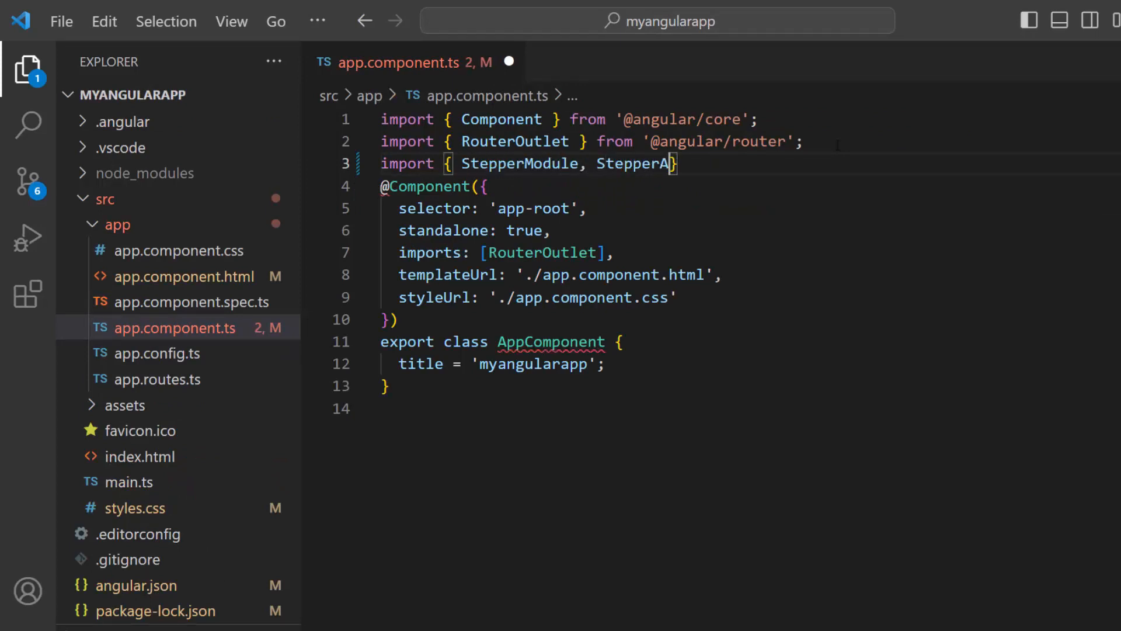
type("llModule")
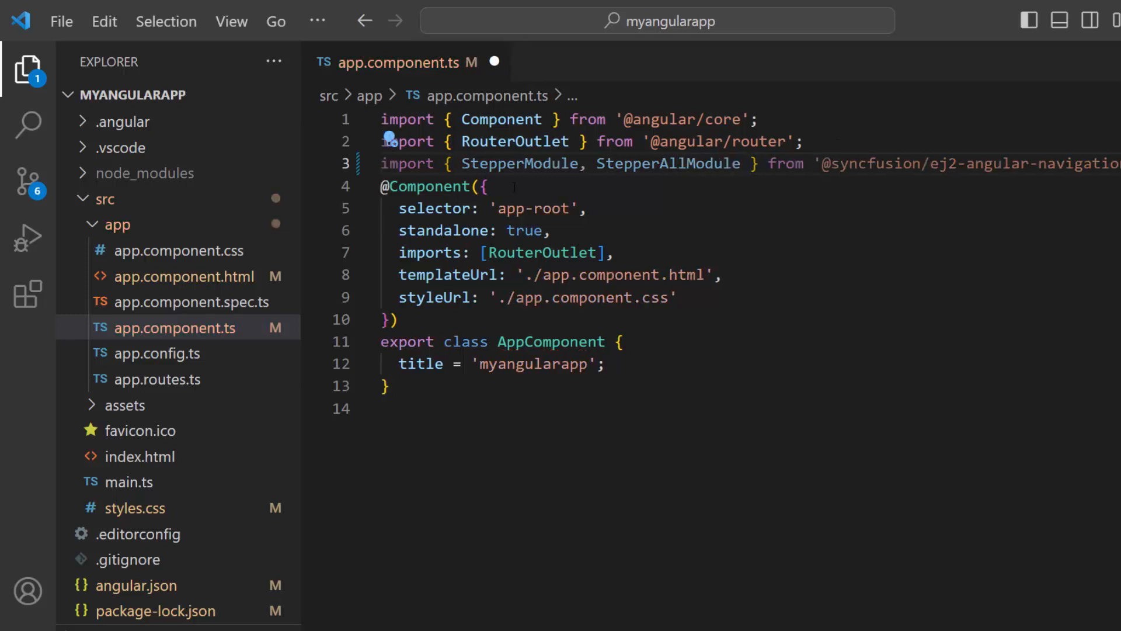
left_click_drag(461, 164, 740, 164)
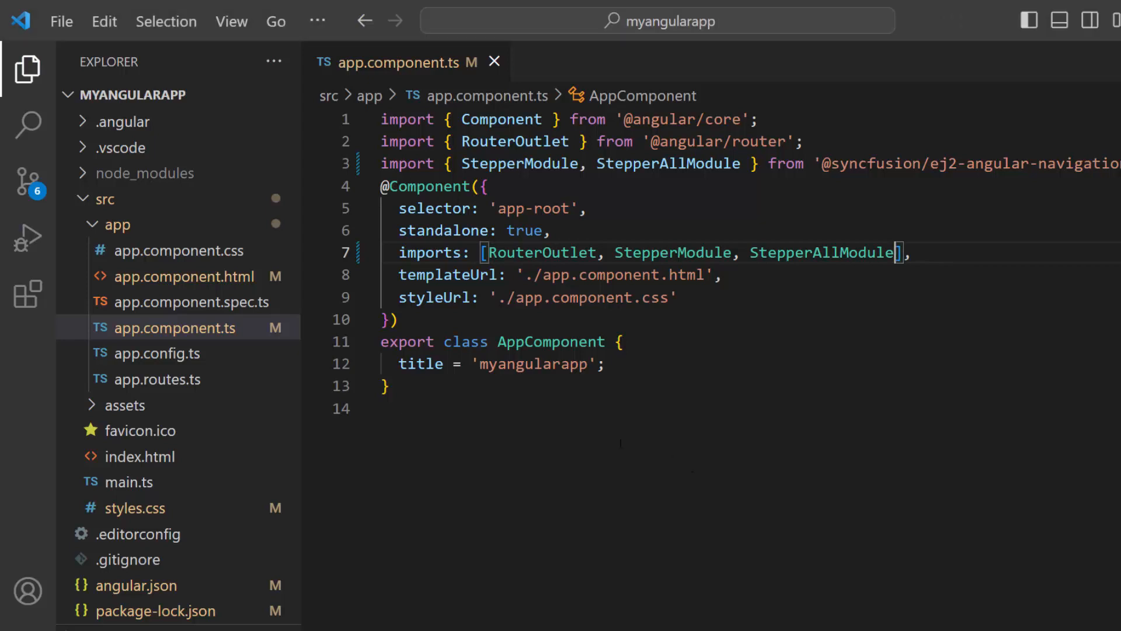
left_click(132, 508)
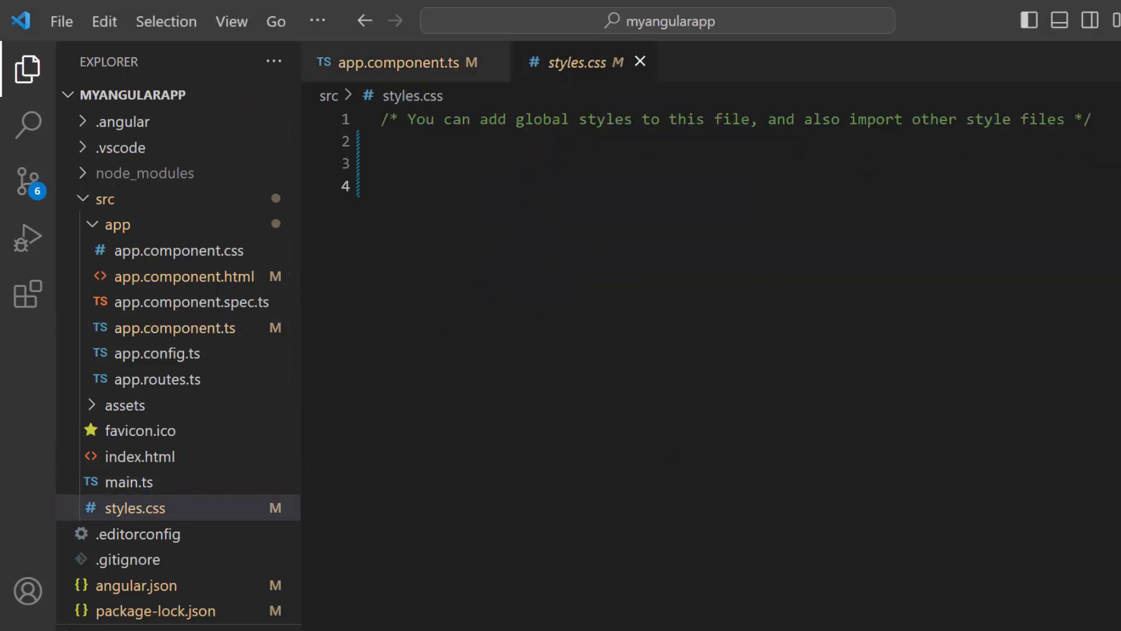
type("@import \"../node_modules/@syncfusion/ej2-base/styles/material.css\";")
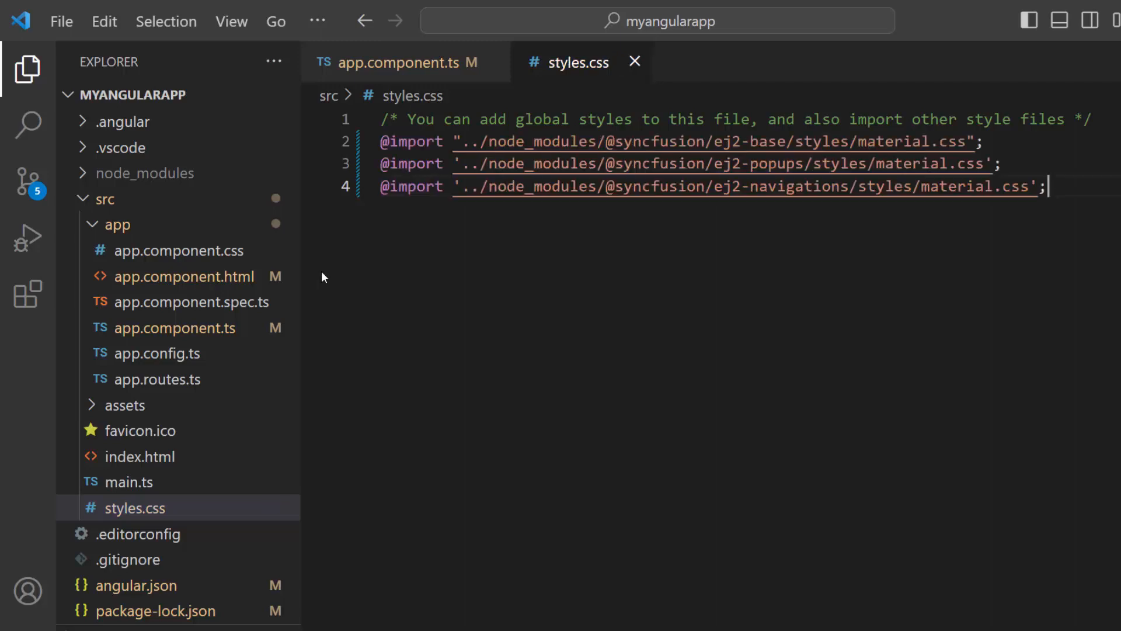
left_click(184, 275)
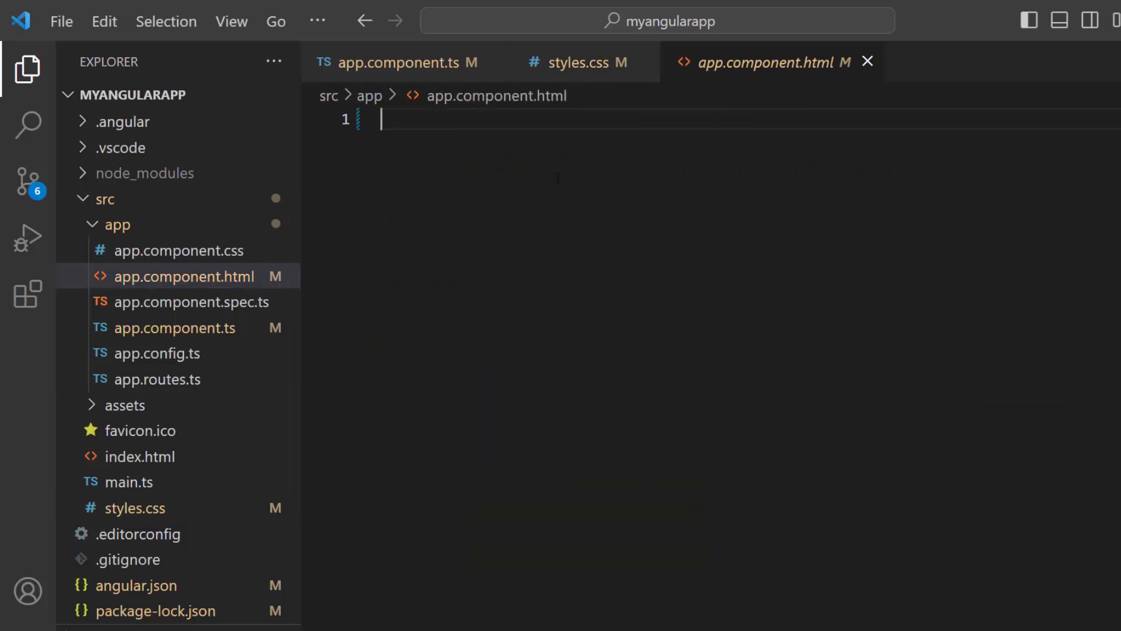
Step: Add a div with class wrapper containing an ejs-stepper element in app.component.html
type("<div class=\"wrapper\"></div>")
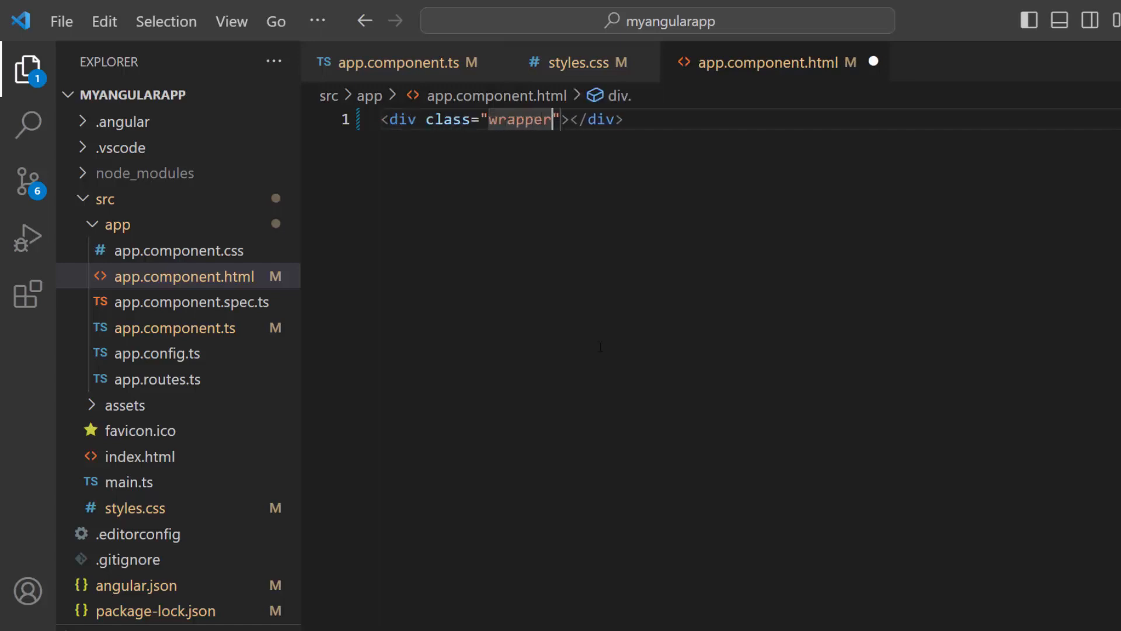
key("Enter")
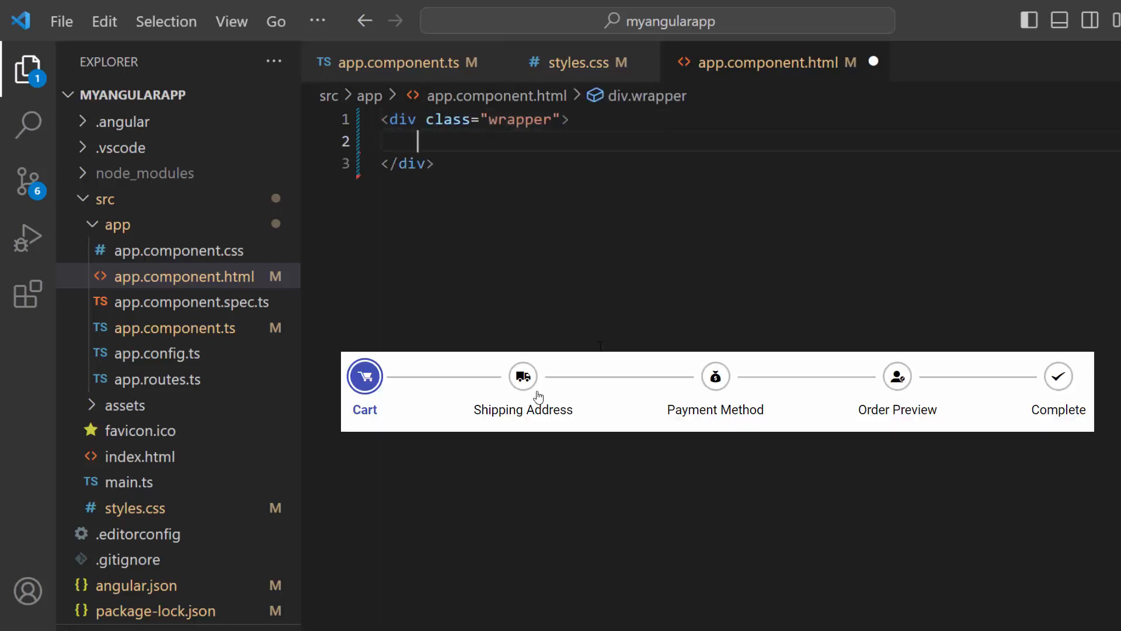
left_click(524, 376)
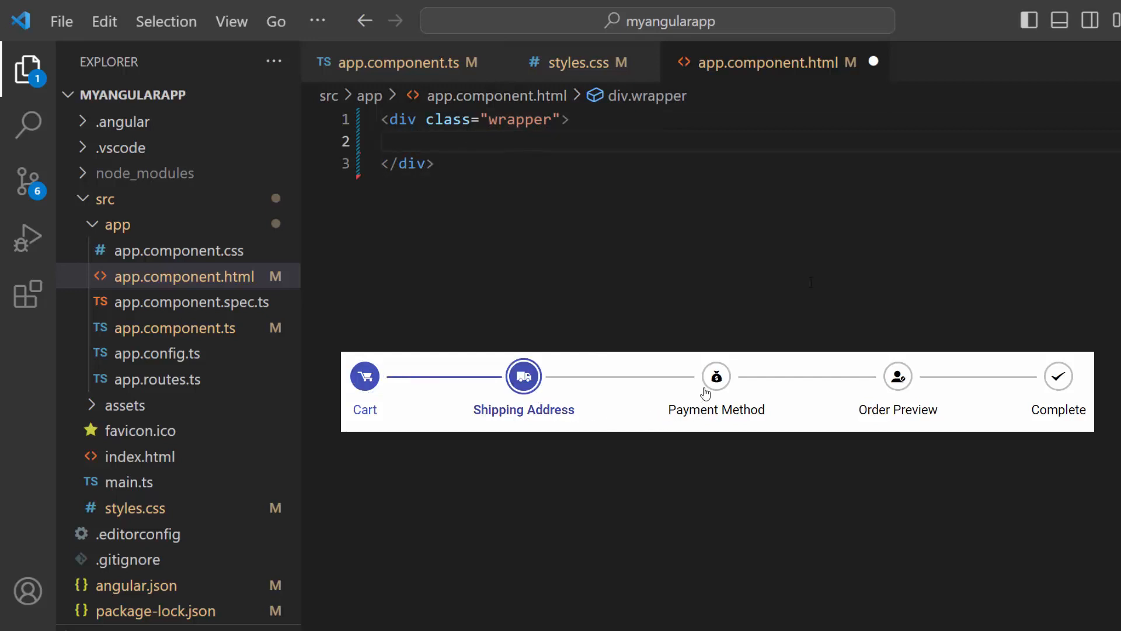
type("<ejs-")
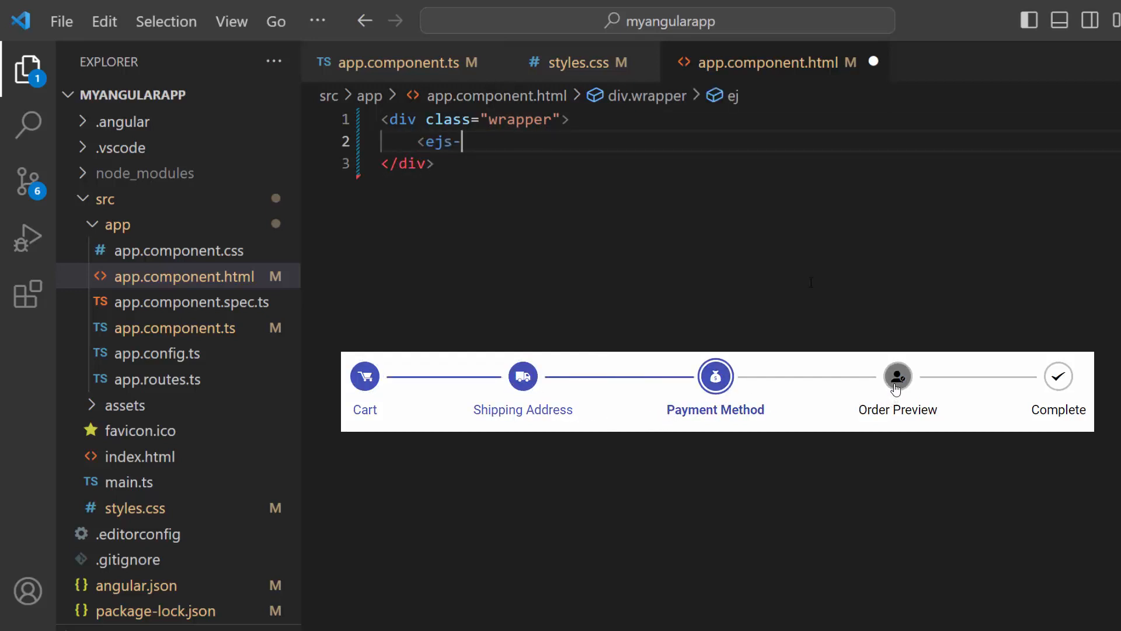
type("stepper>")
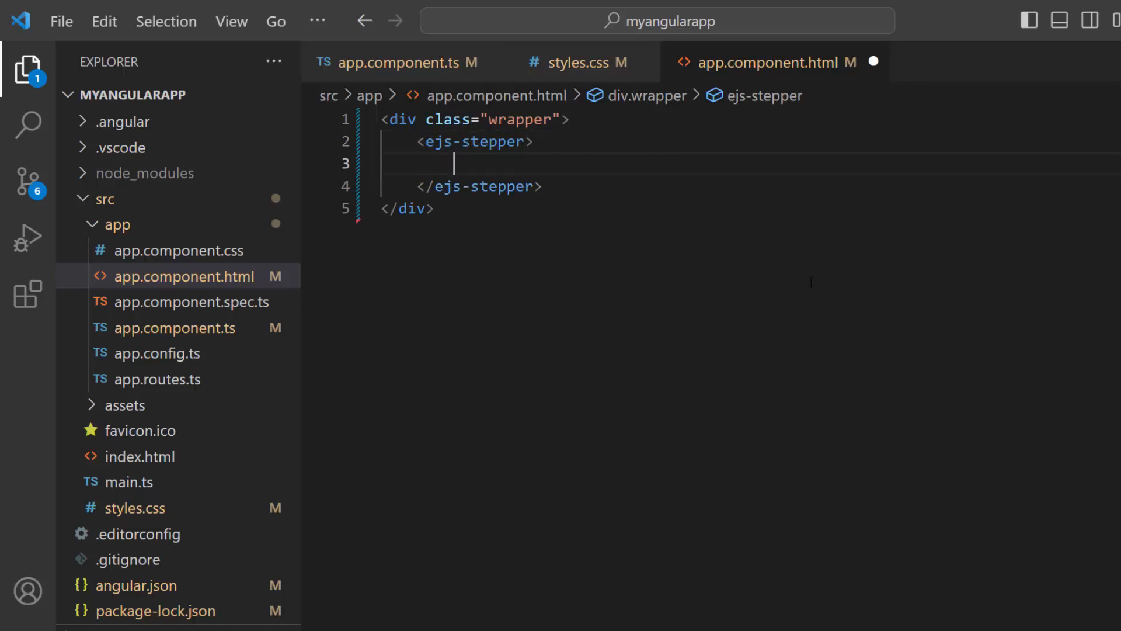
Step: Nest e-steps inside the stepper with five empty e-step elements
type("<e-steps>")
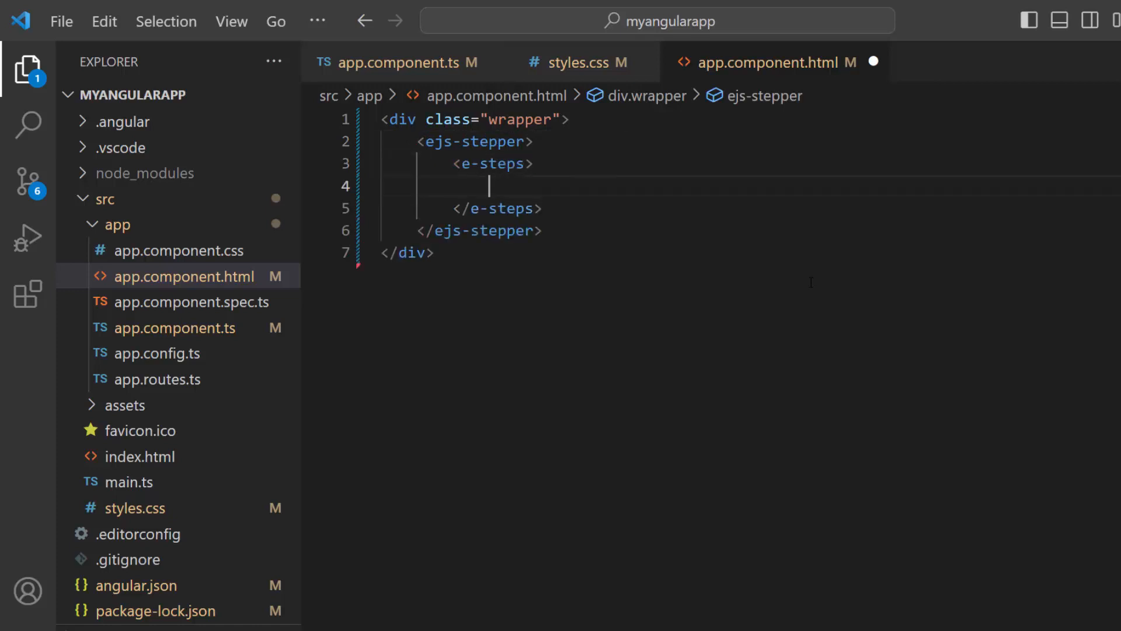
type("<e-step></e-step>")
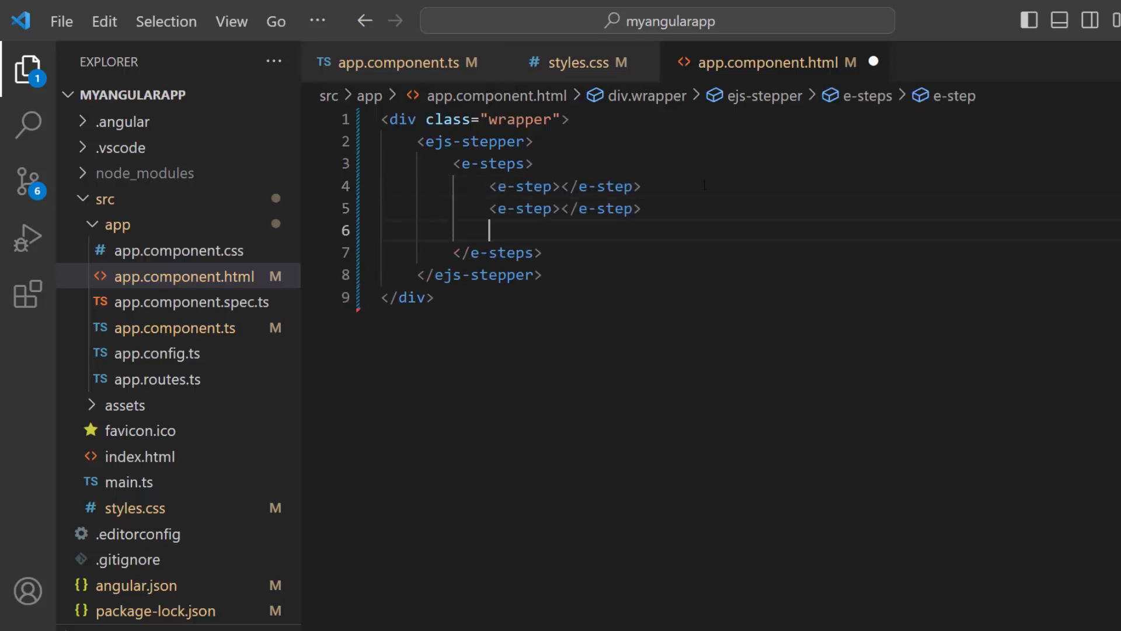
type("<e-step></e-step>")
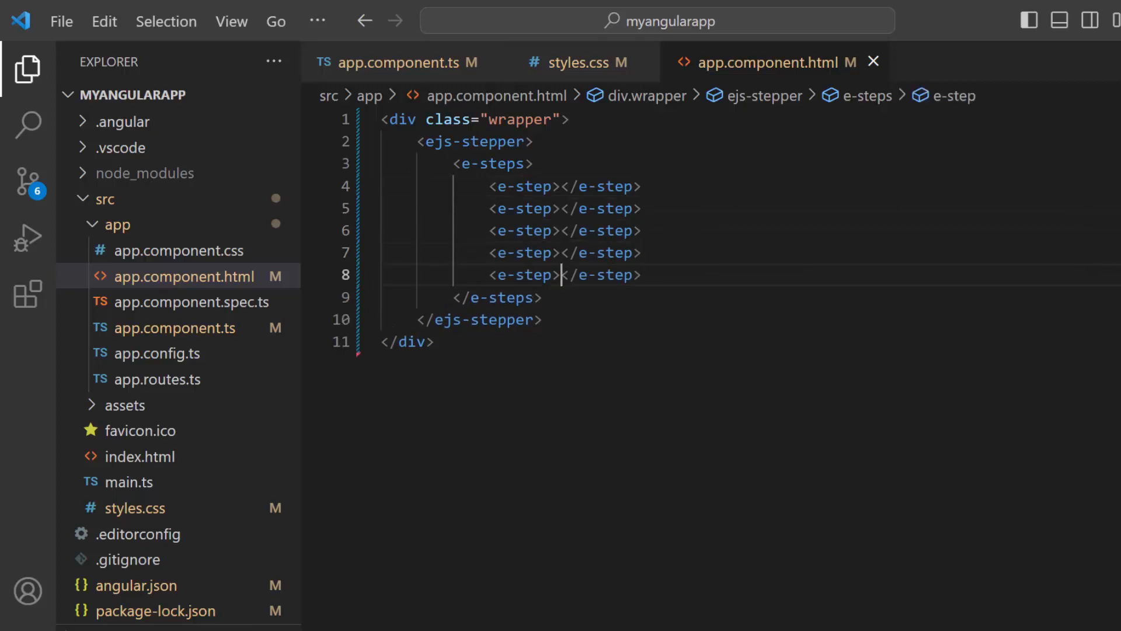
Step: Label the five e-steps Cart, Shipping Address, Payment Method, Order Preview and Complete
type("1")
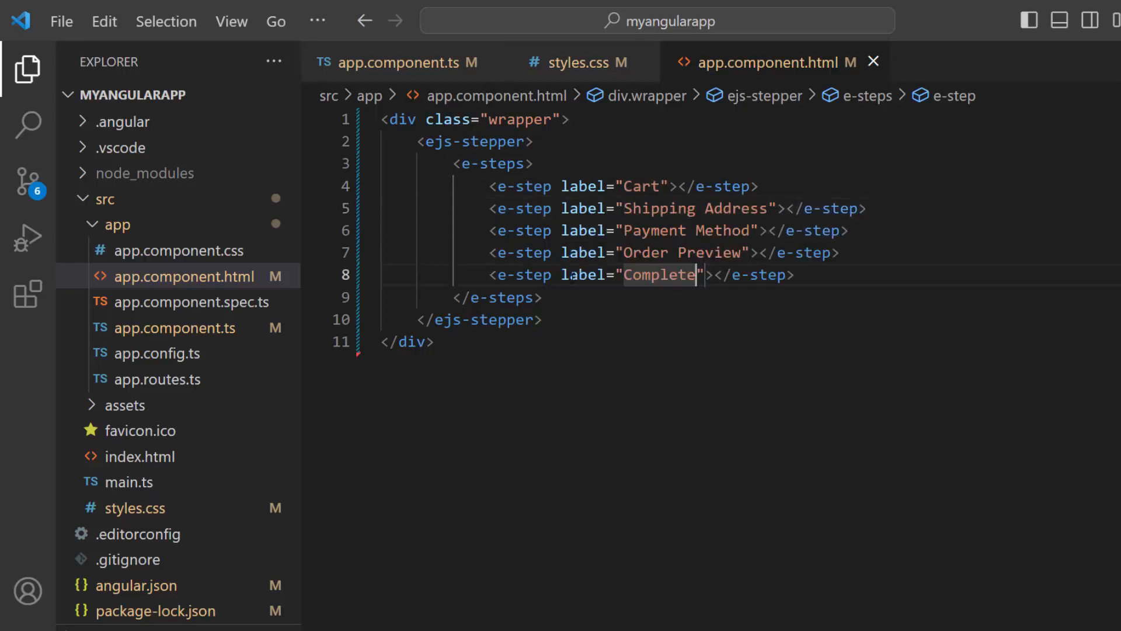
Step: Start the Angular dev server with npm start in a new terminal
left_click(317, 21)
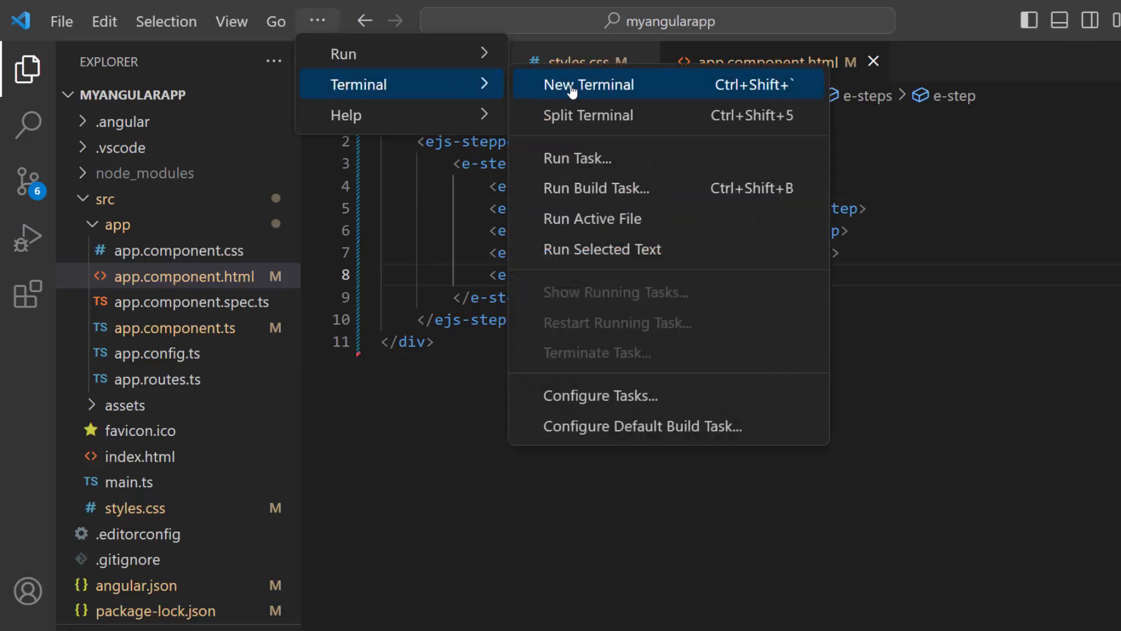
left_click(588, 84)
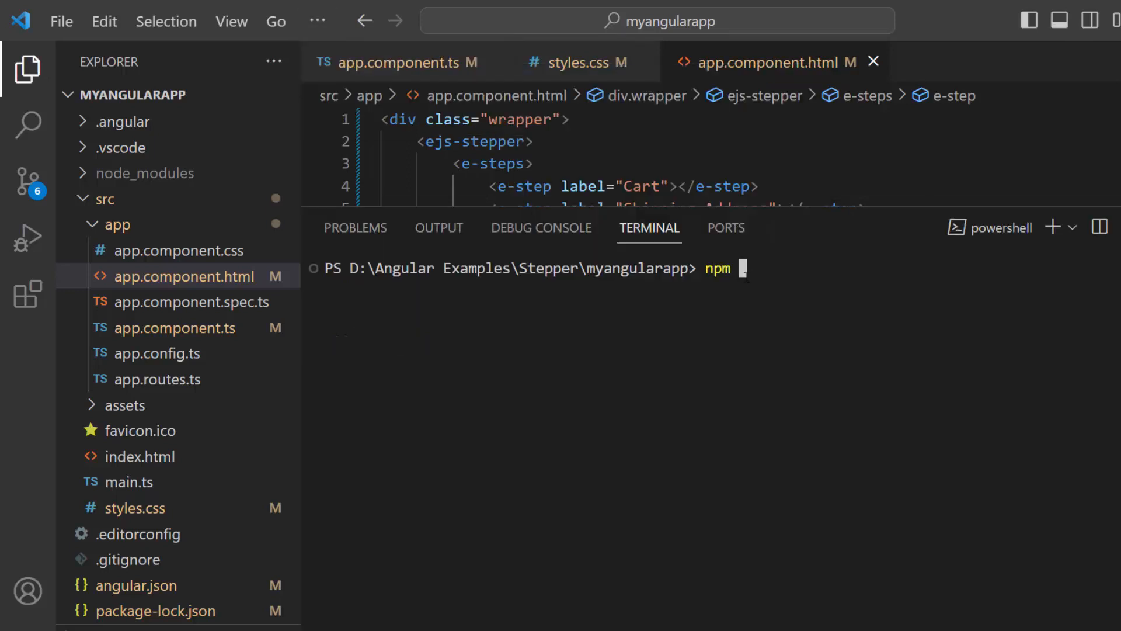
type("start")
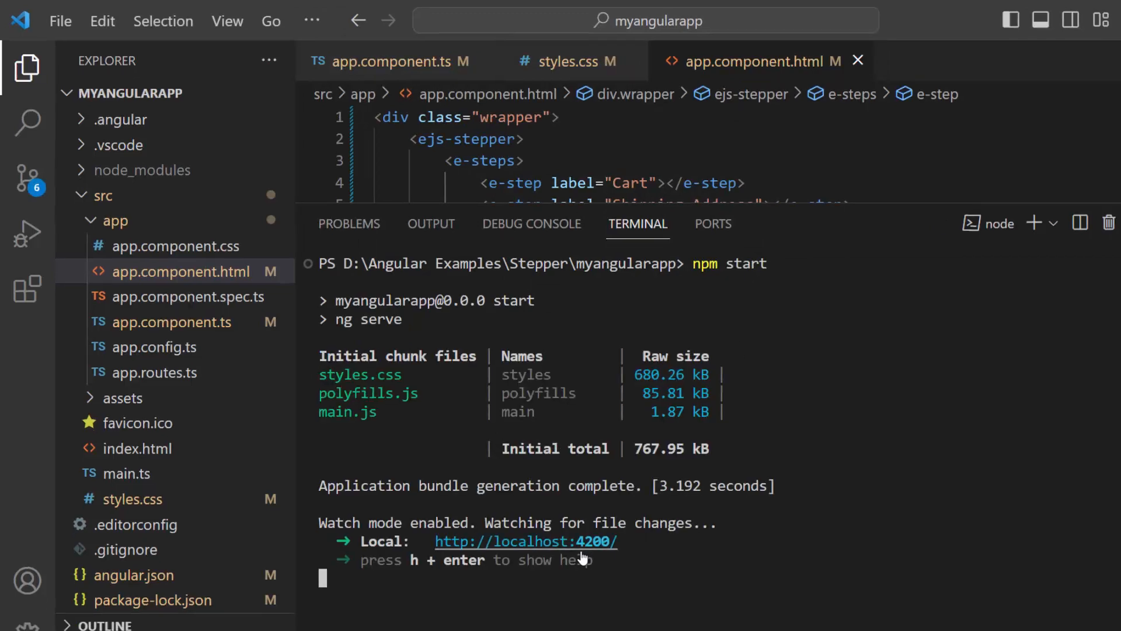
Step: View the five-step stepper at localhost:4200 and advance it past Cart
left_click(525, 541)
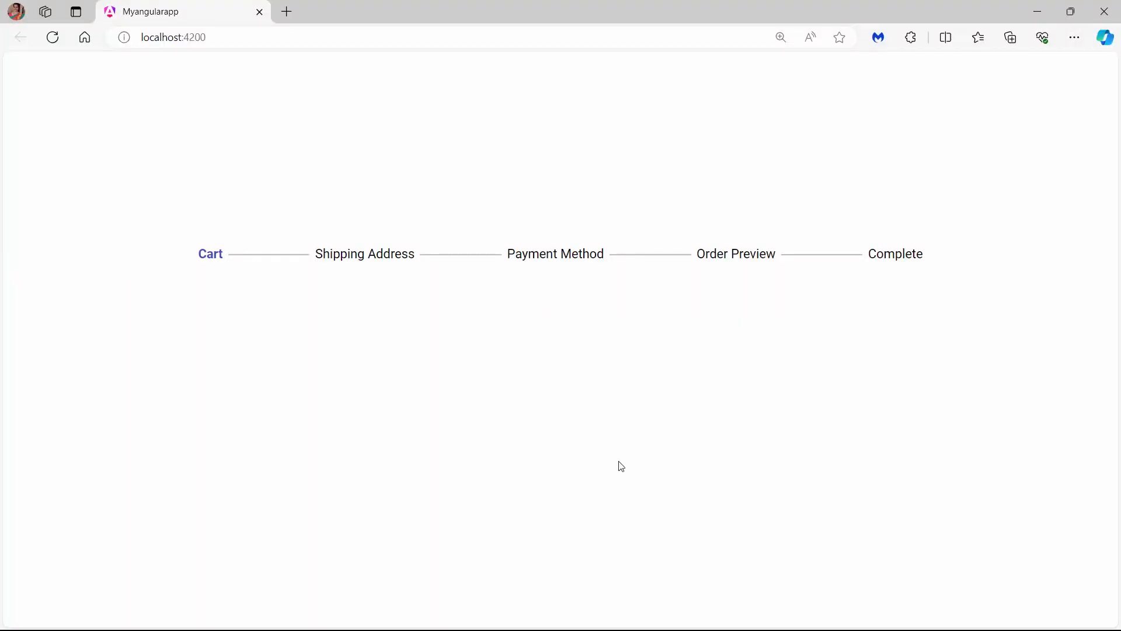
mouse_move(670, 430)
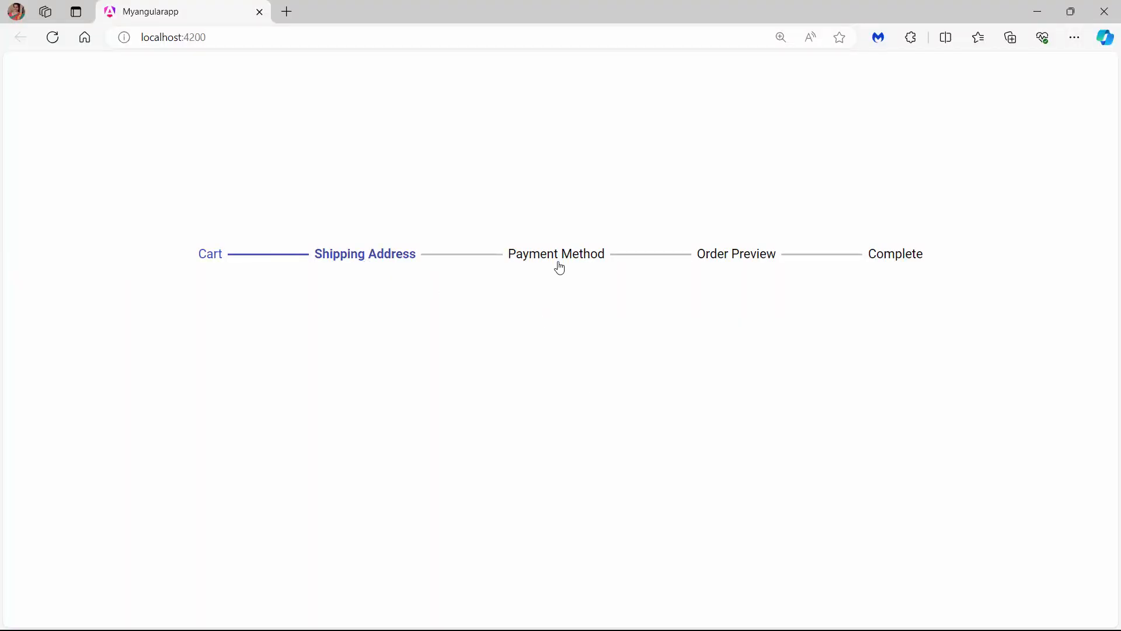
left_click(556, 254)
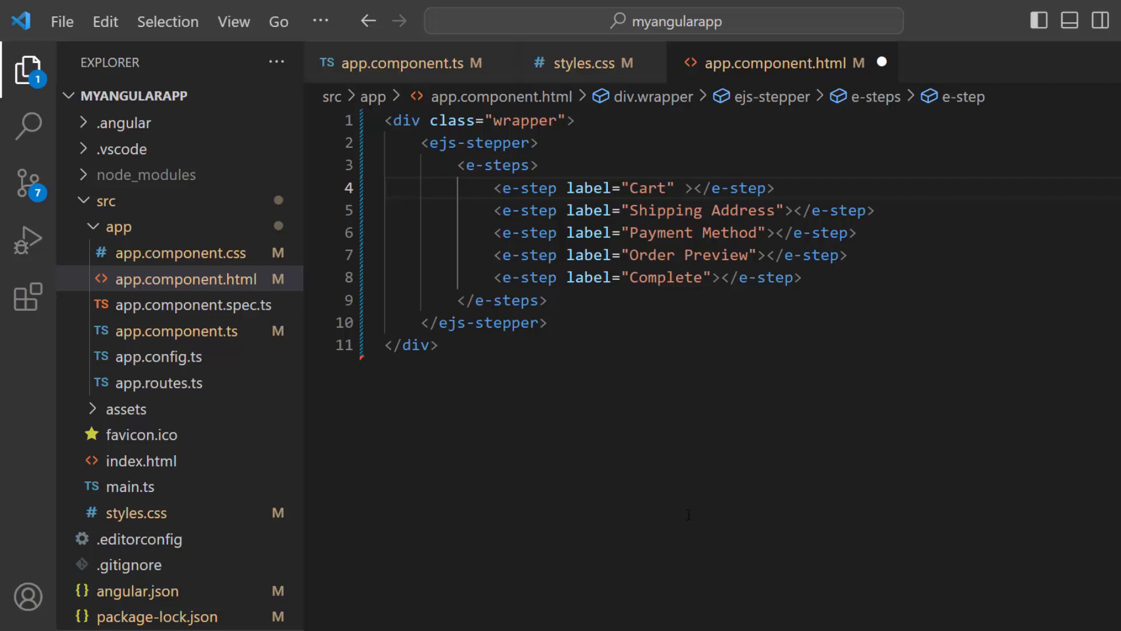
Step: Add iconCss="sf-icon-cart" and iconCss="sf-icon-transport" to the first two e-step elements
type("iconCss")
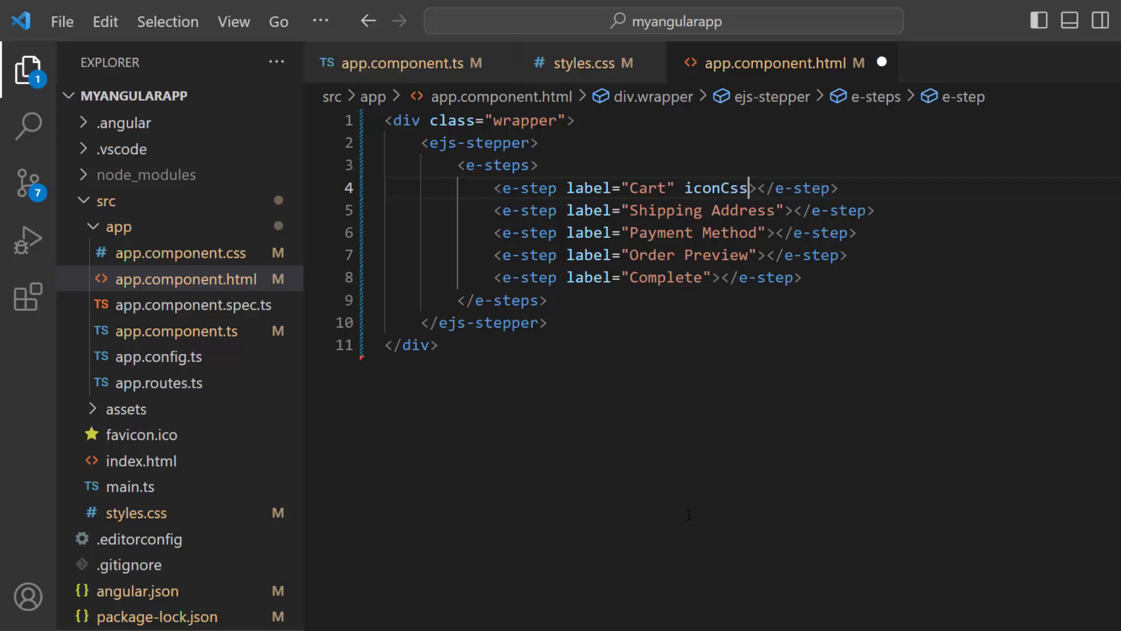
type("=\"sf-icon-cart")
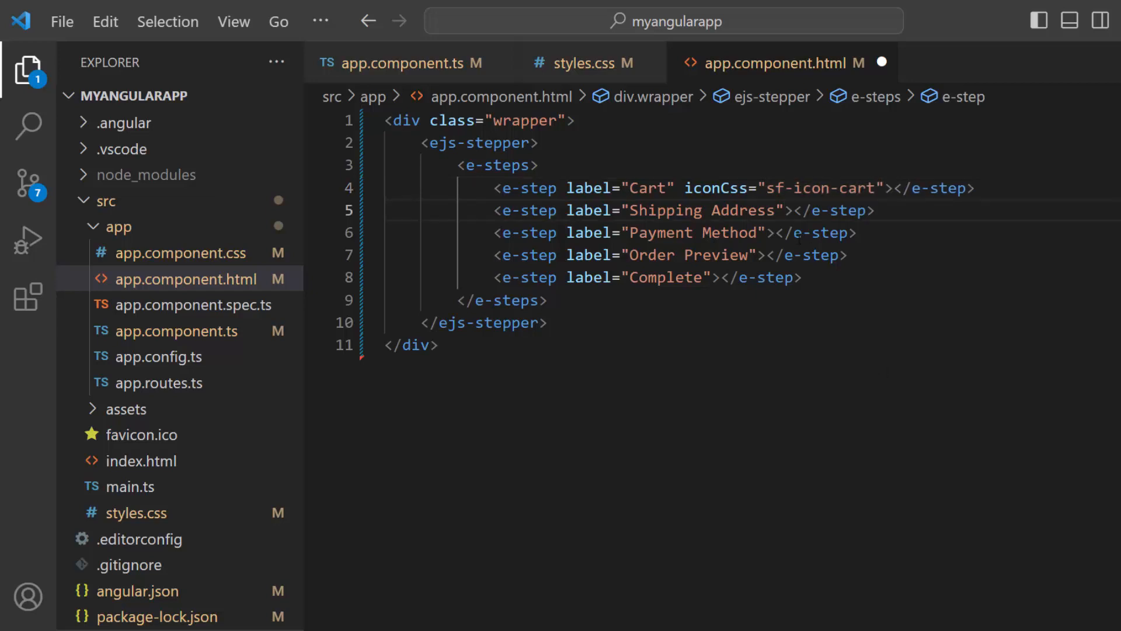
type("iconCss")
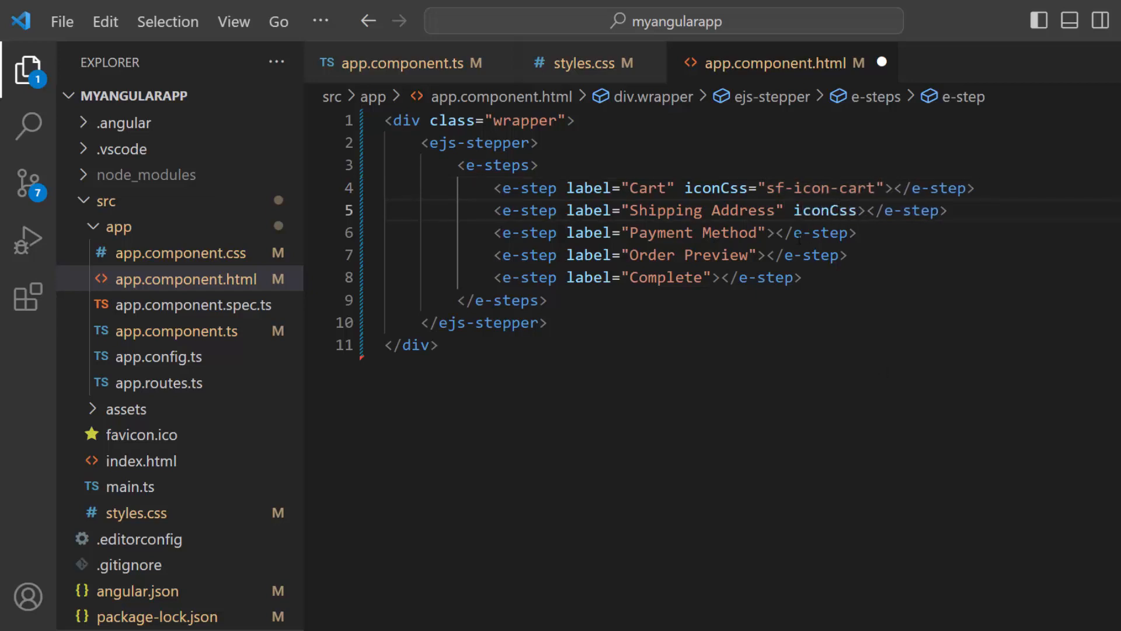
type("=\"sf-icon\"")
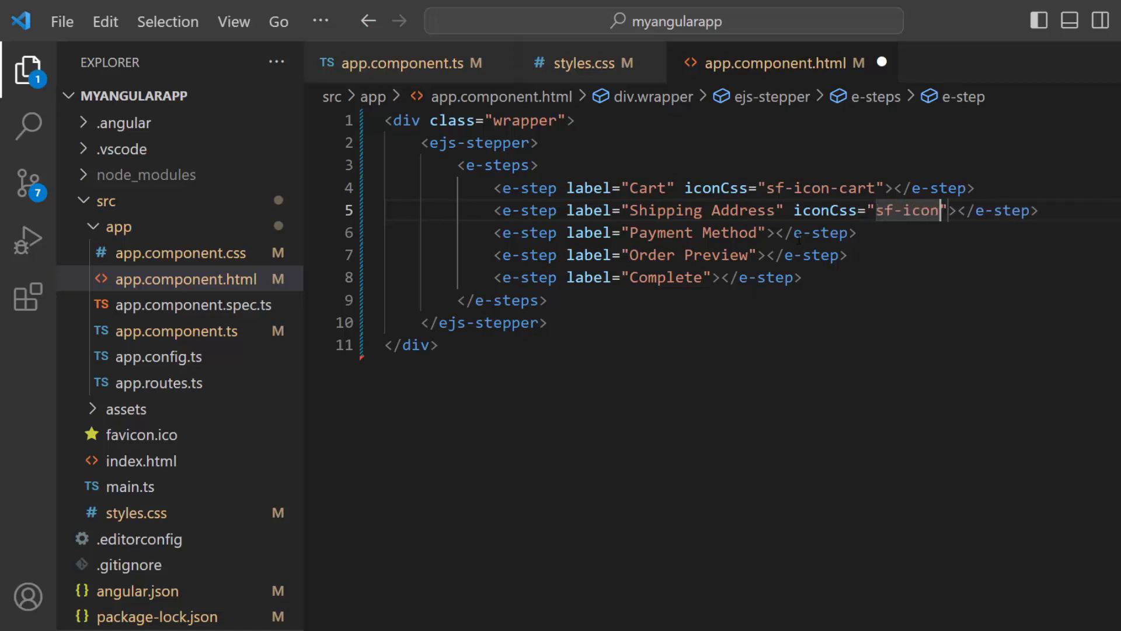
type("-transport")
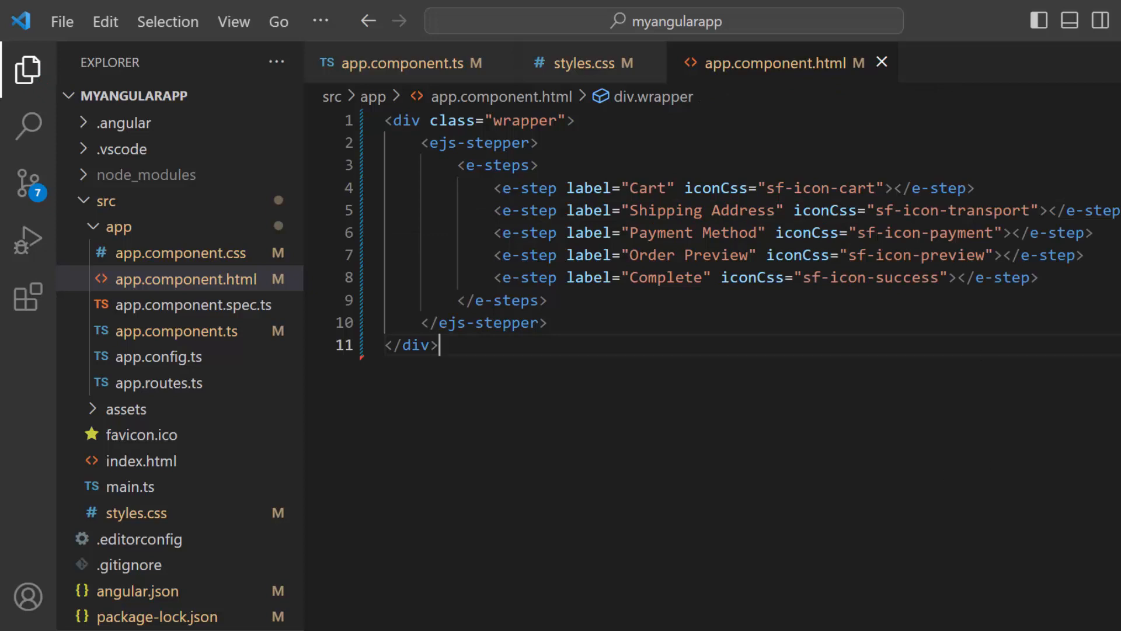
Step: In styles.css, add the .sf-icon-cart:before rule with content "\e710" below the icon font rules
left_click(581, 63)
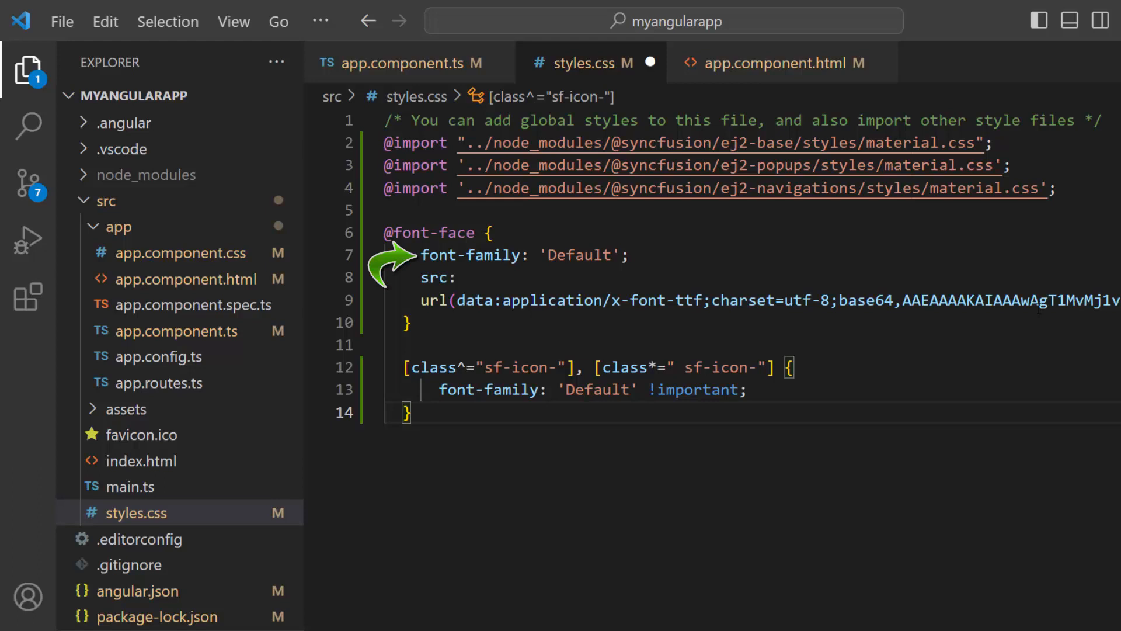
scroll("down", 3)
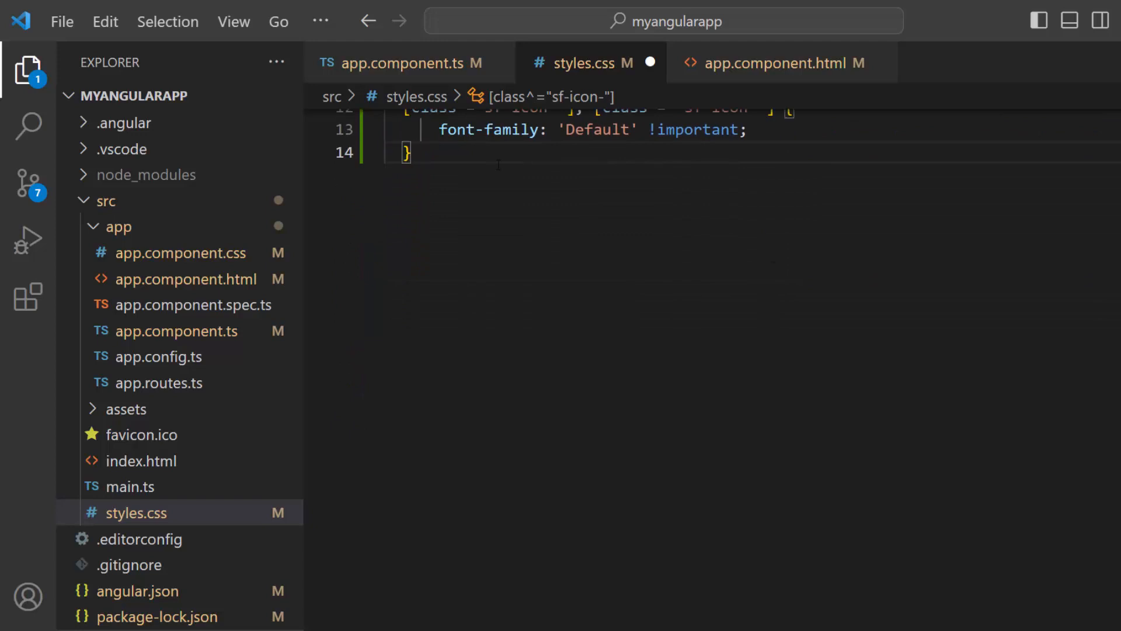
key("Enter")
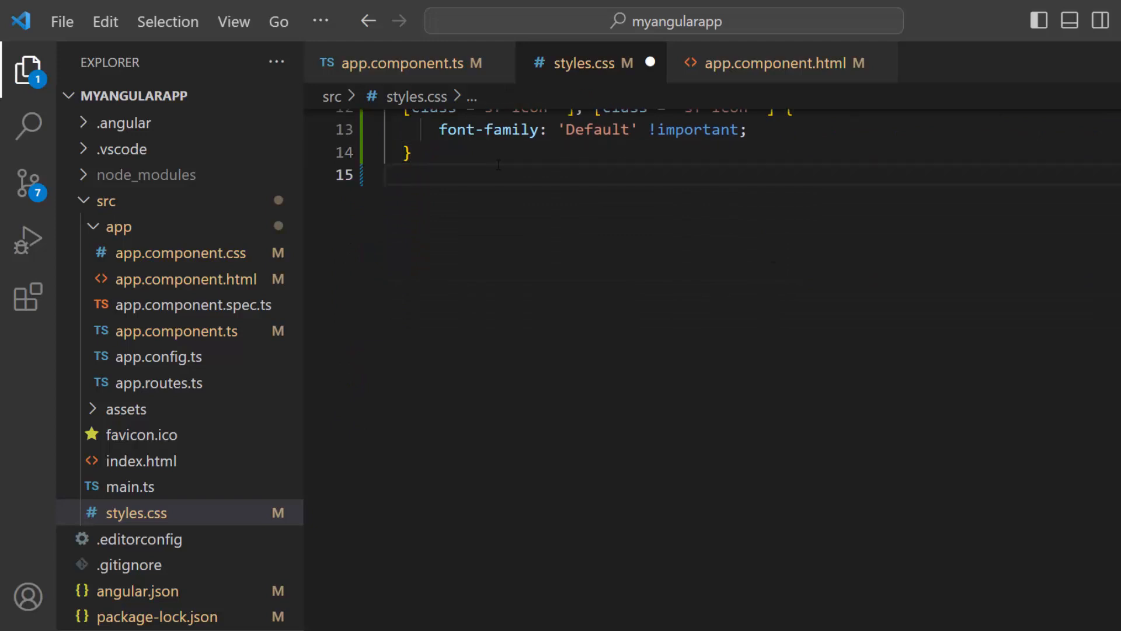
type(".sf-icon-cart:before { content: \"\\e710\"; }")
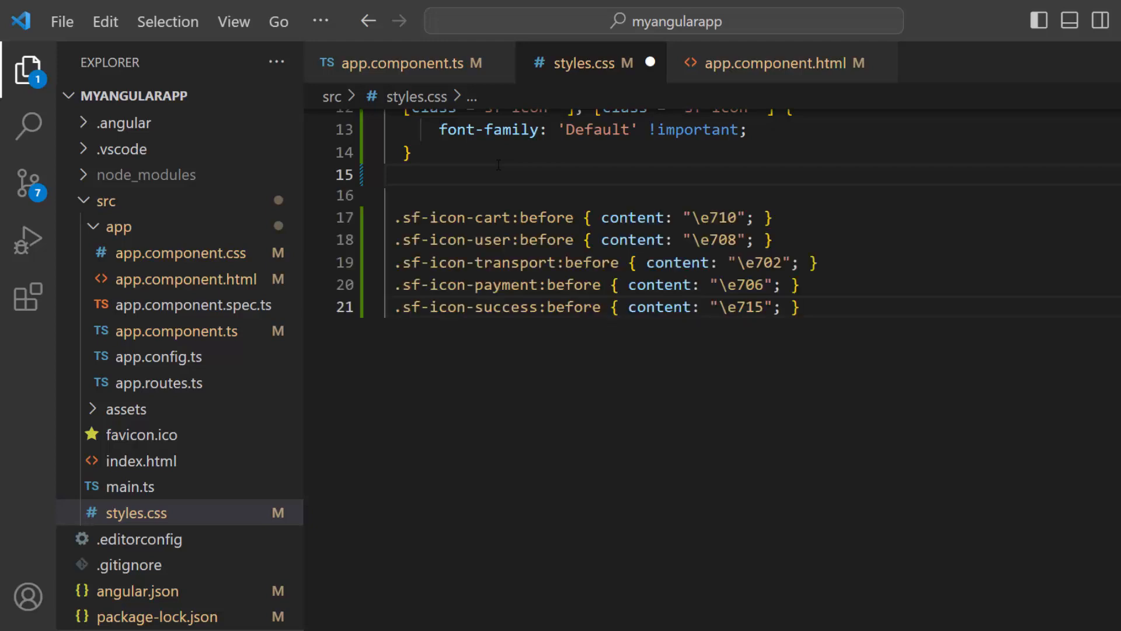